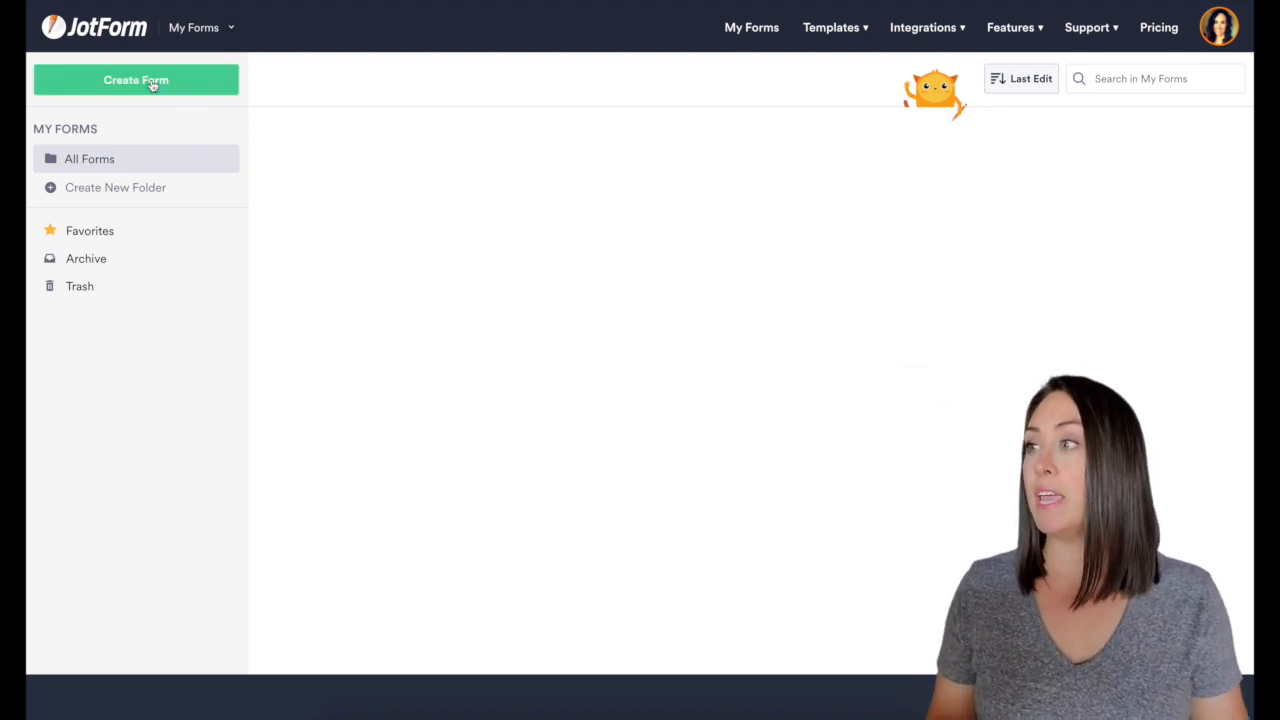
Step: Start a new form from a premade template to bring up the template gallery
click(136, 80)
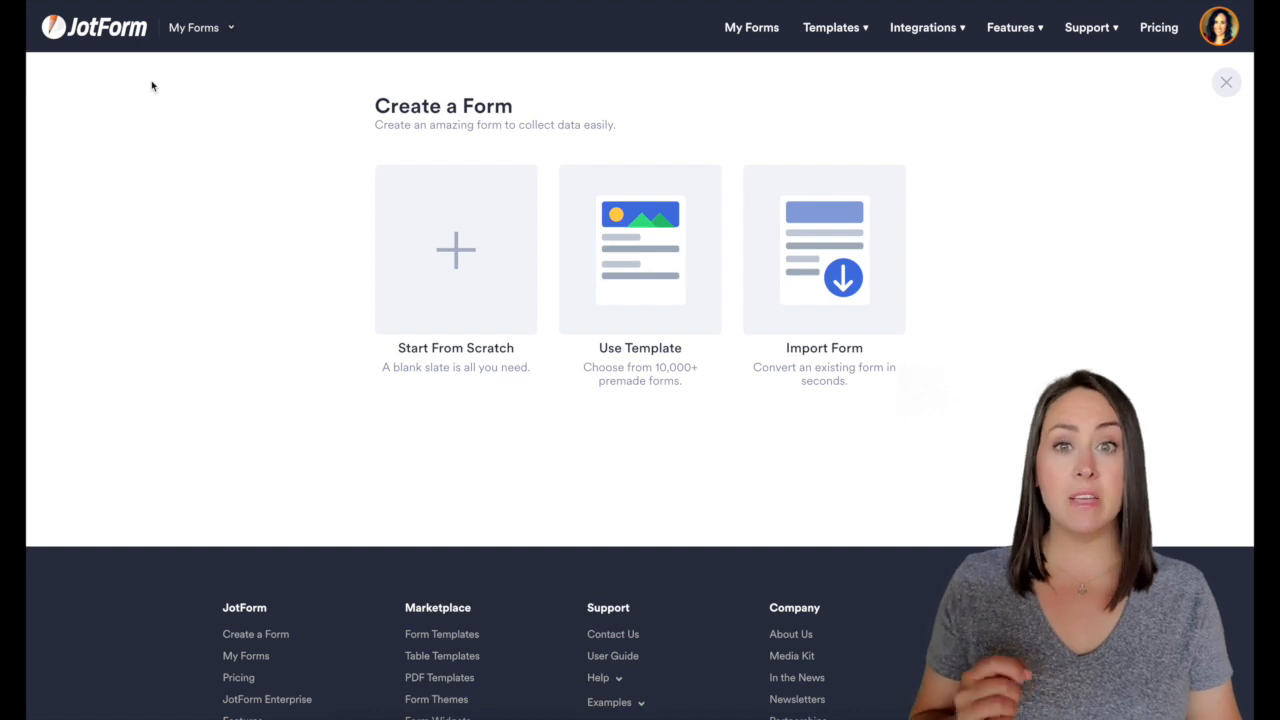
mouse_move(640, 250)
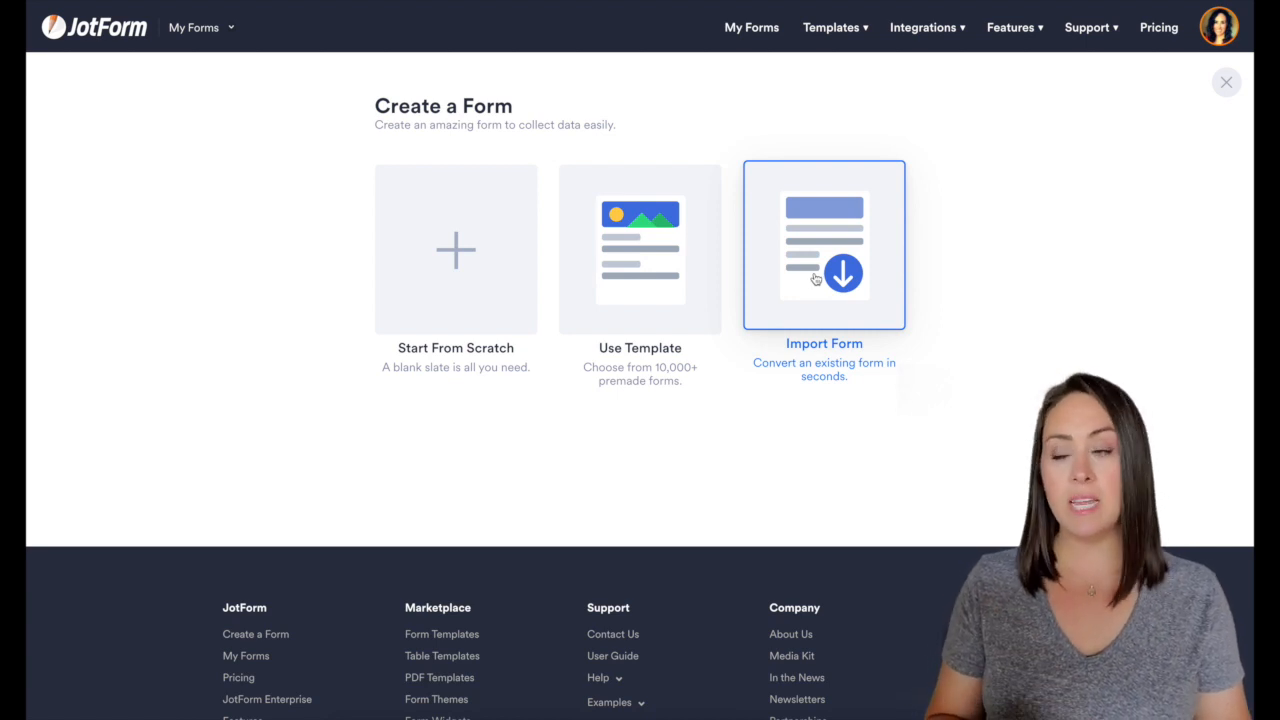
click(639, 249)
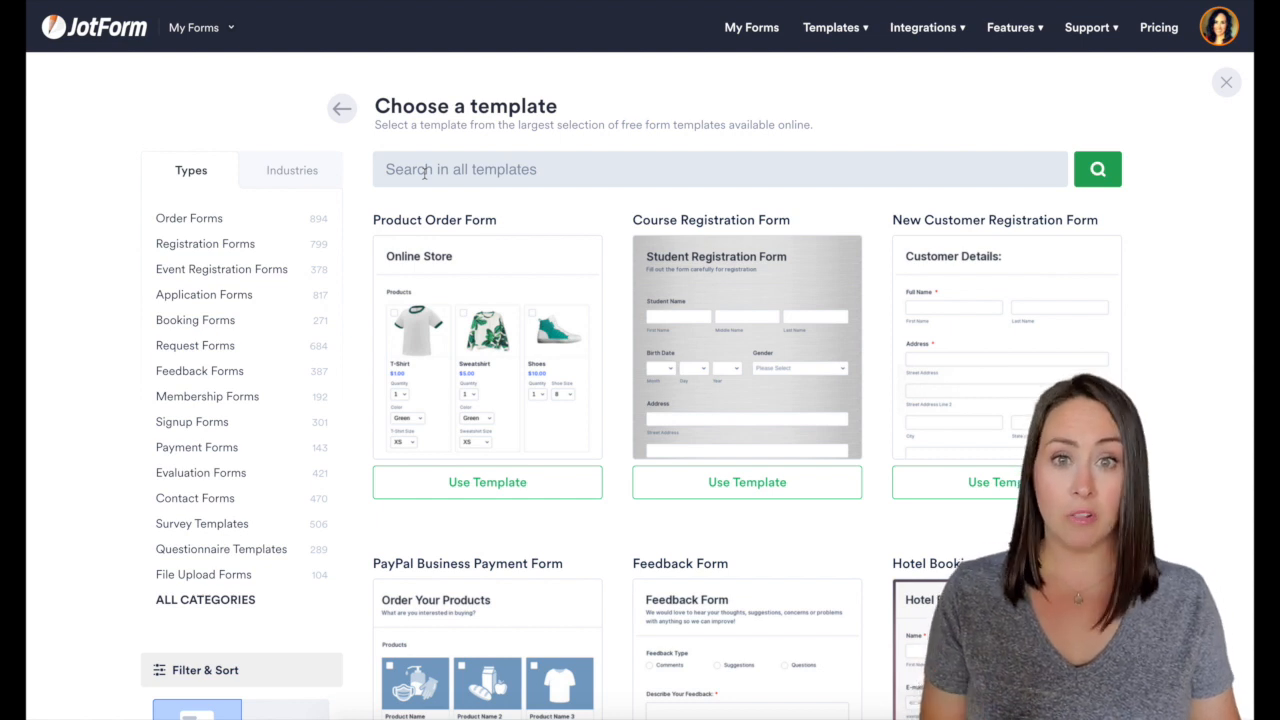
Step: Search templates for 'color match' and pick the Maskcara Color Match template
text(color match)
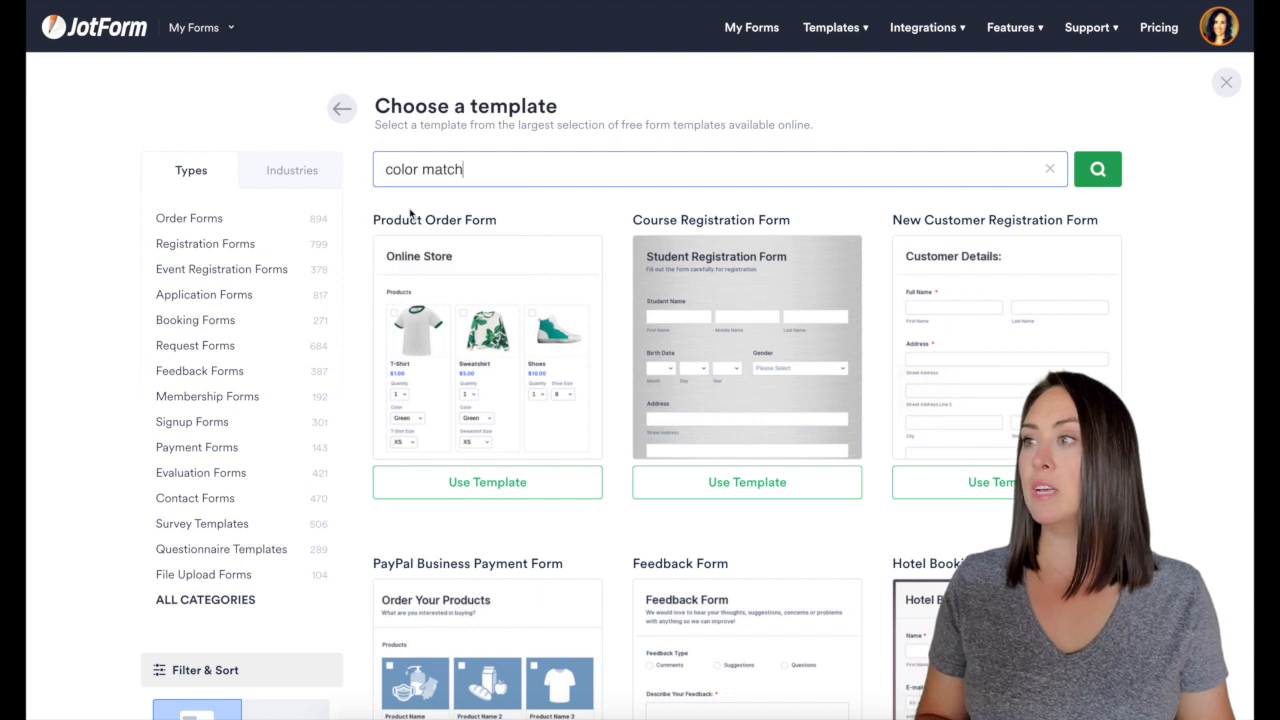
click(1097, 168)
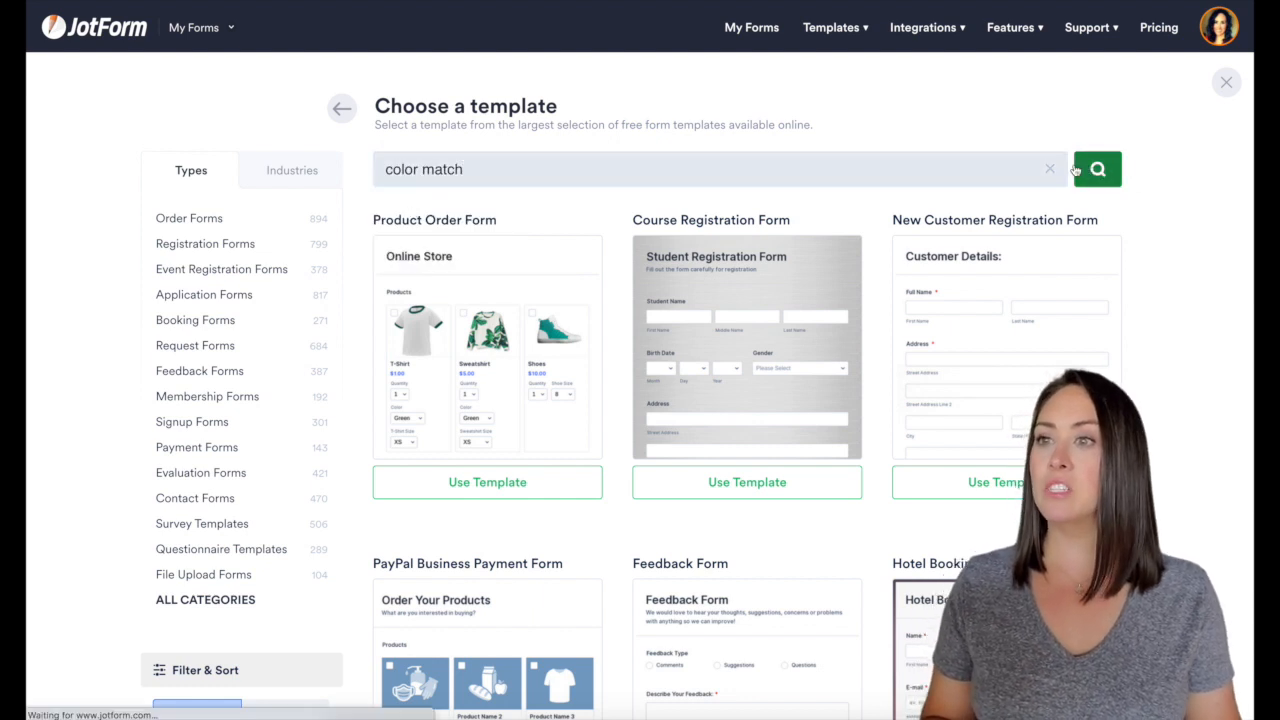
click(1097, 168)
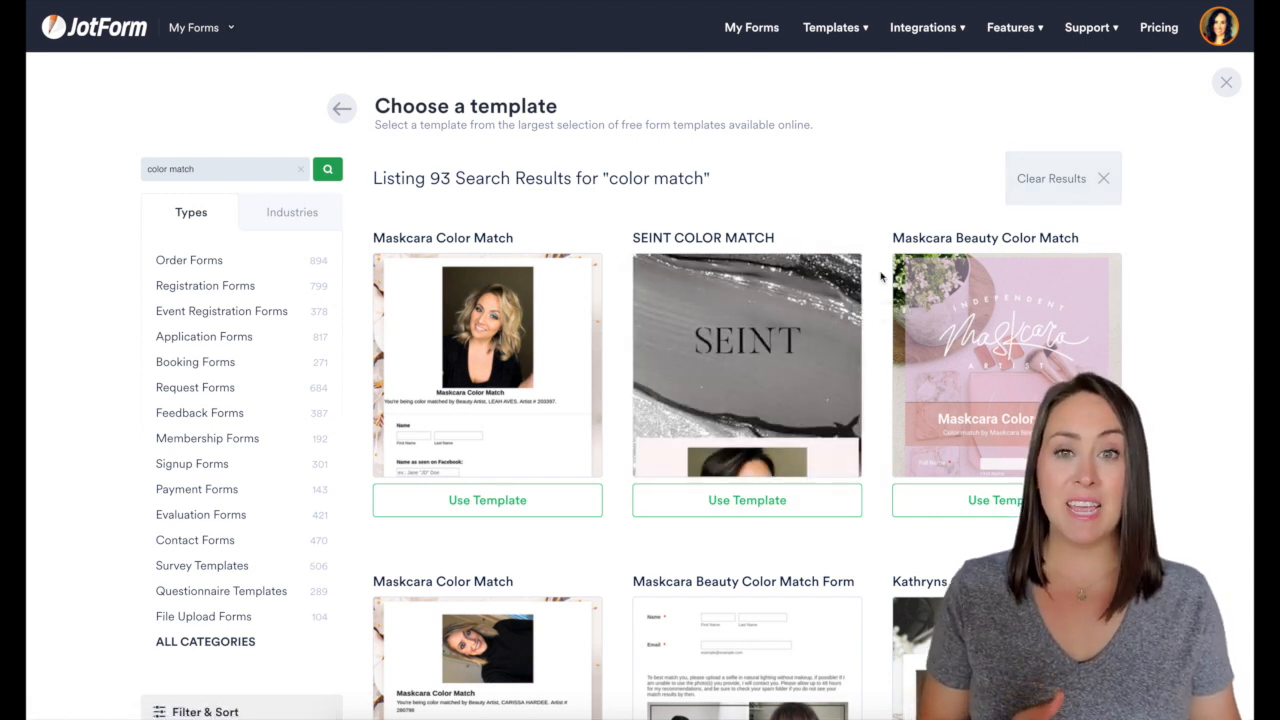
scroll(down, 3)
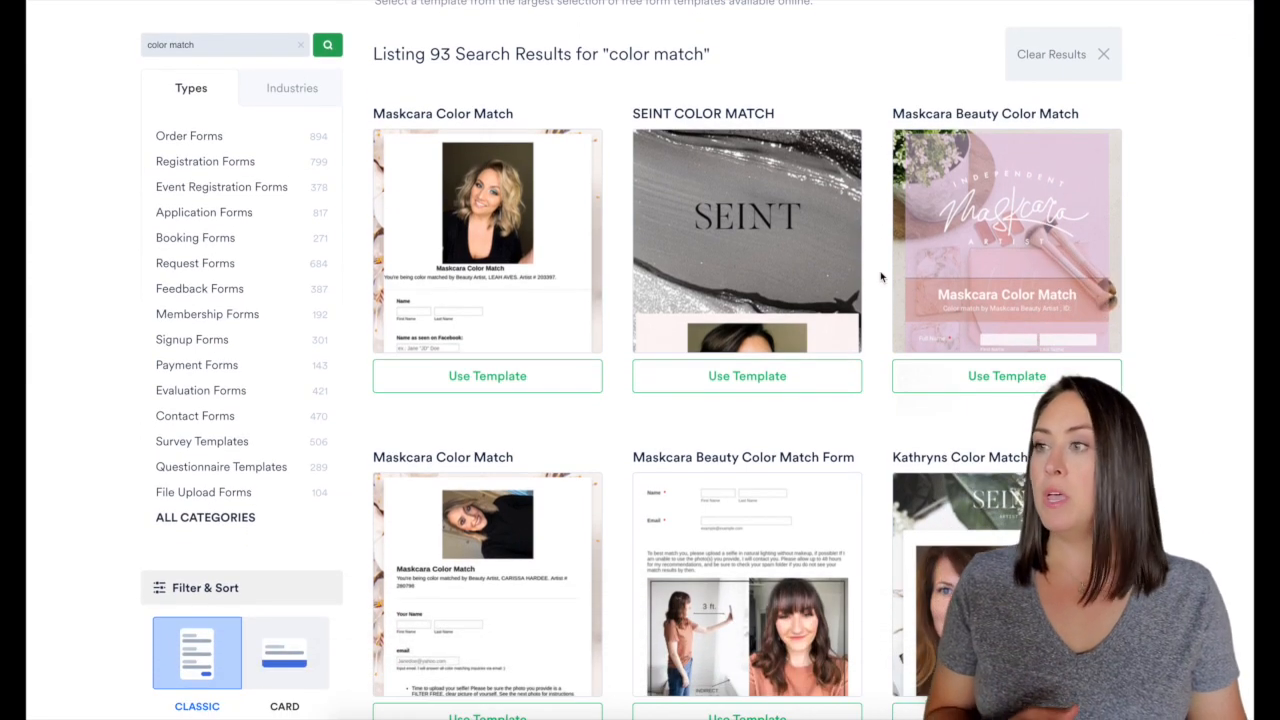
scroll(down, 3)
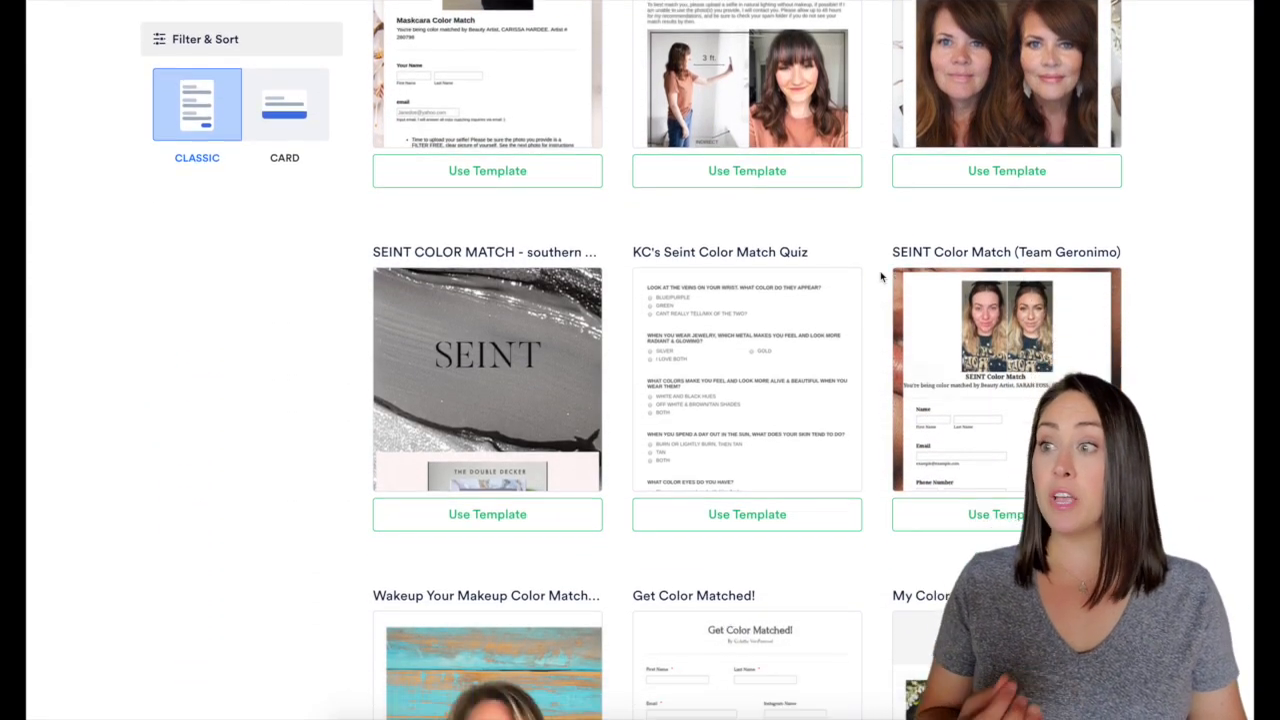
scroll(down, 3)
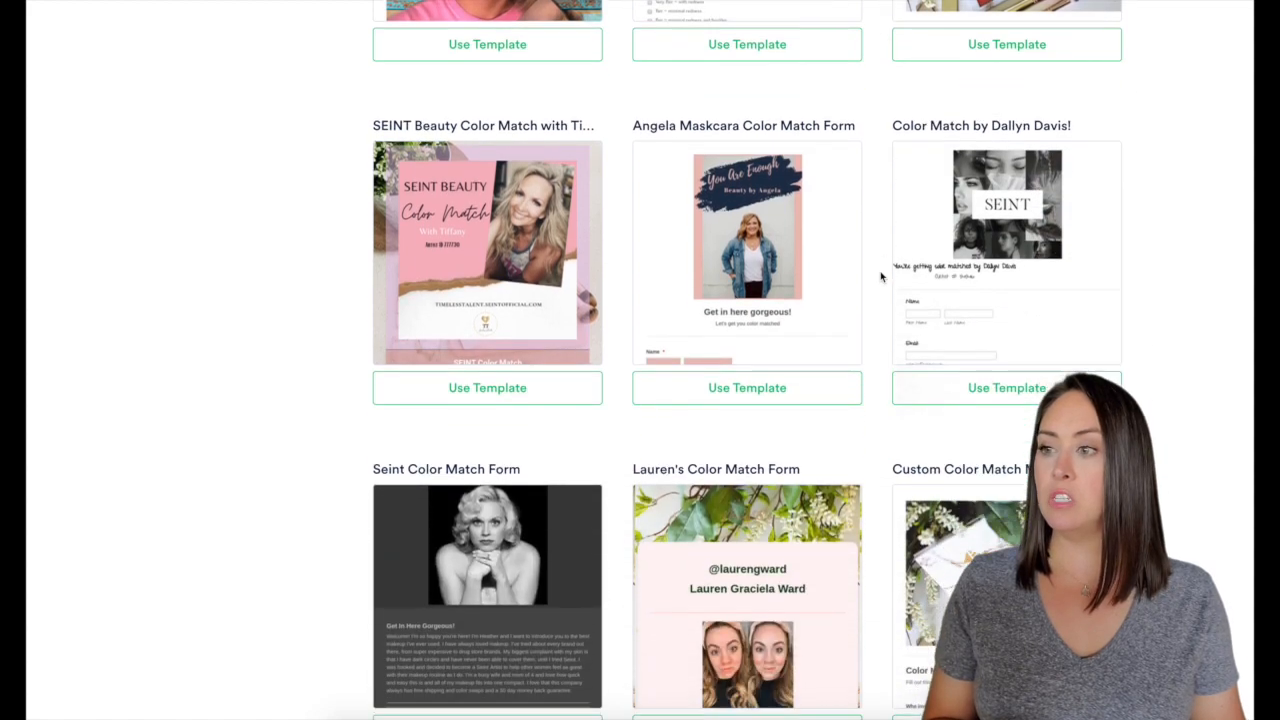
scroll(down, 3)
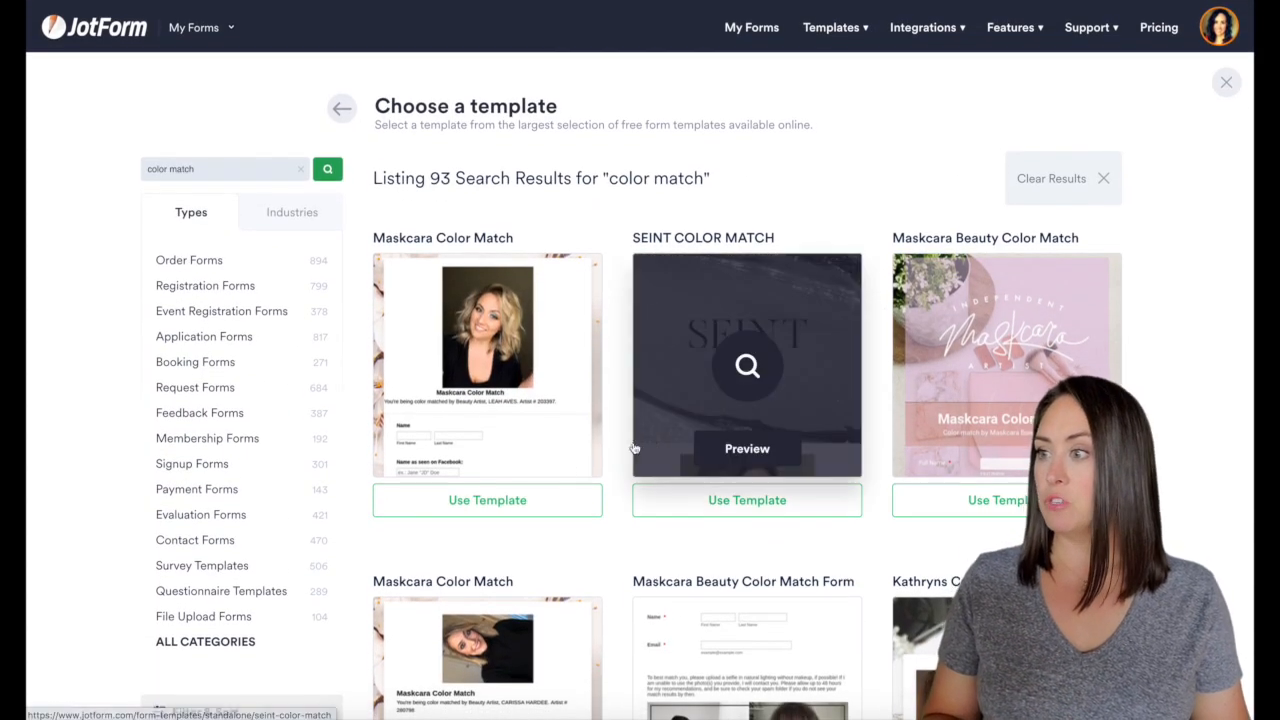
click(487, 500)
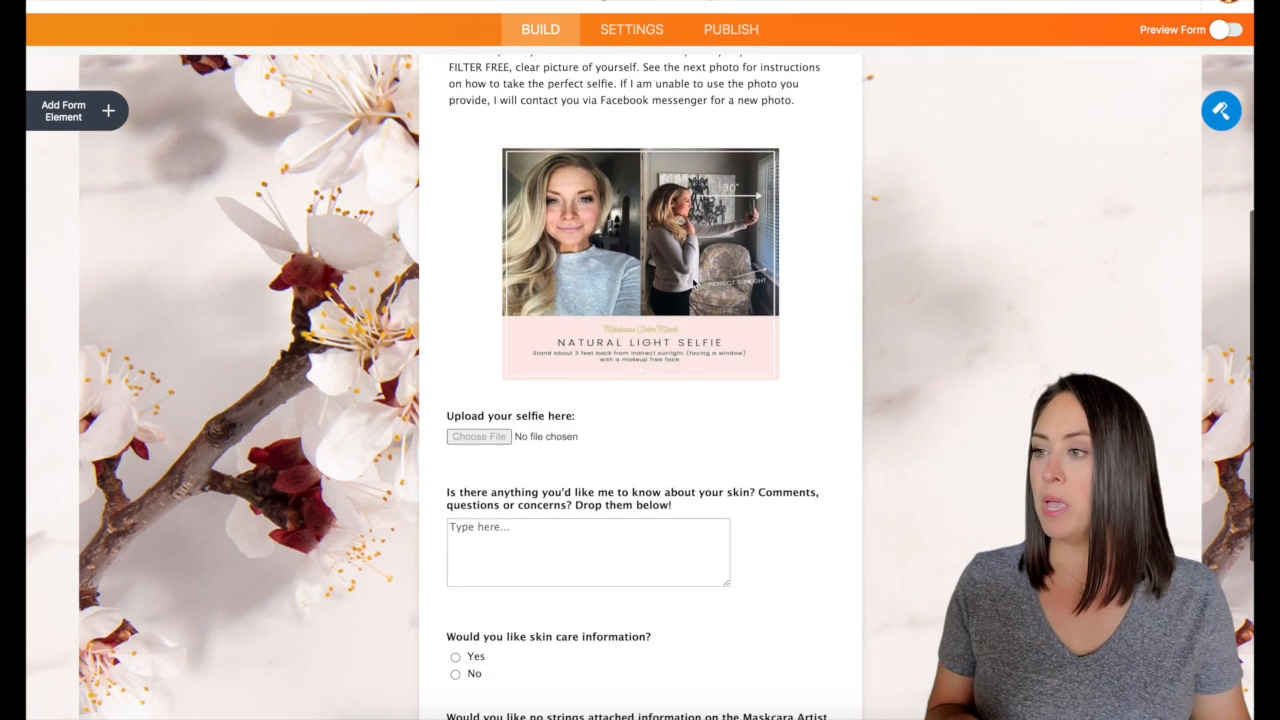
Step: Scroll through the loaded Maskcara Color Match form to review it
scroll(down, 3)
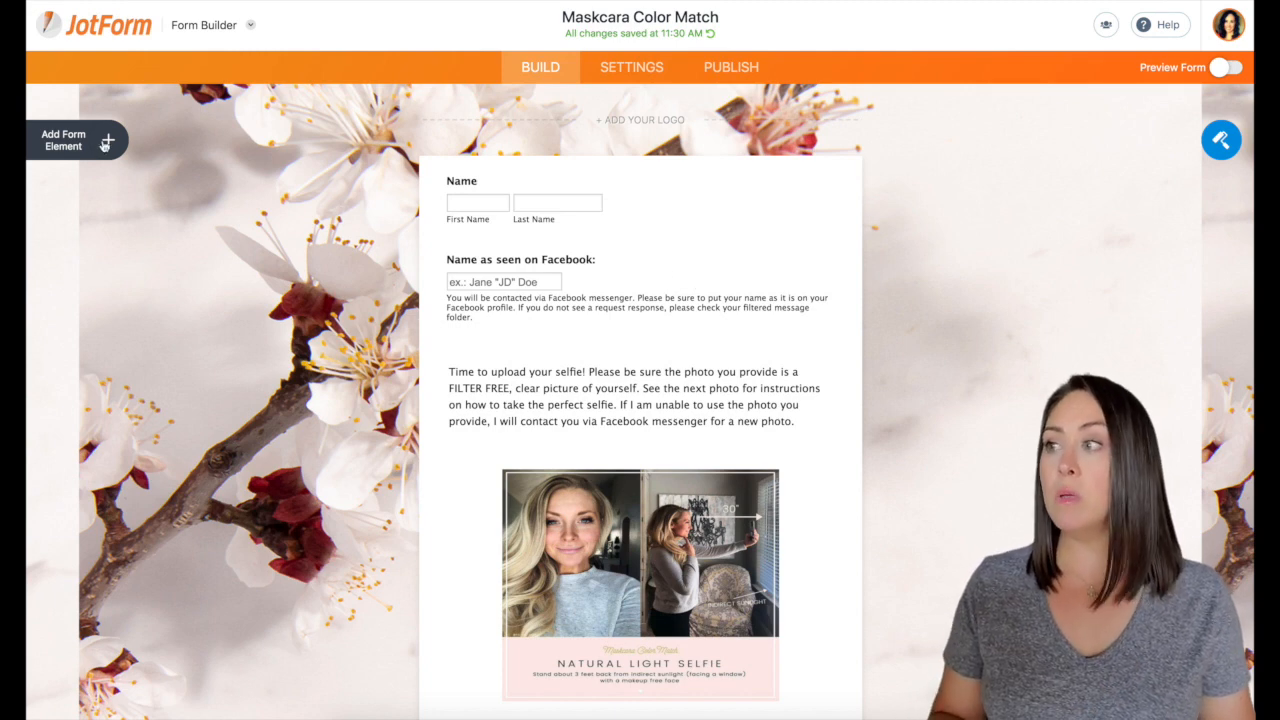
Step: Add a 'Best text number' phone field under Name and delete the Facebook name question
click(63, 140)
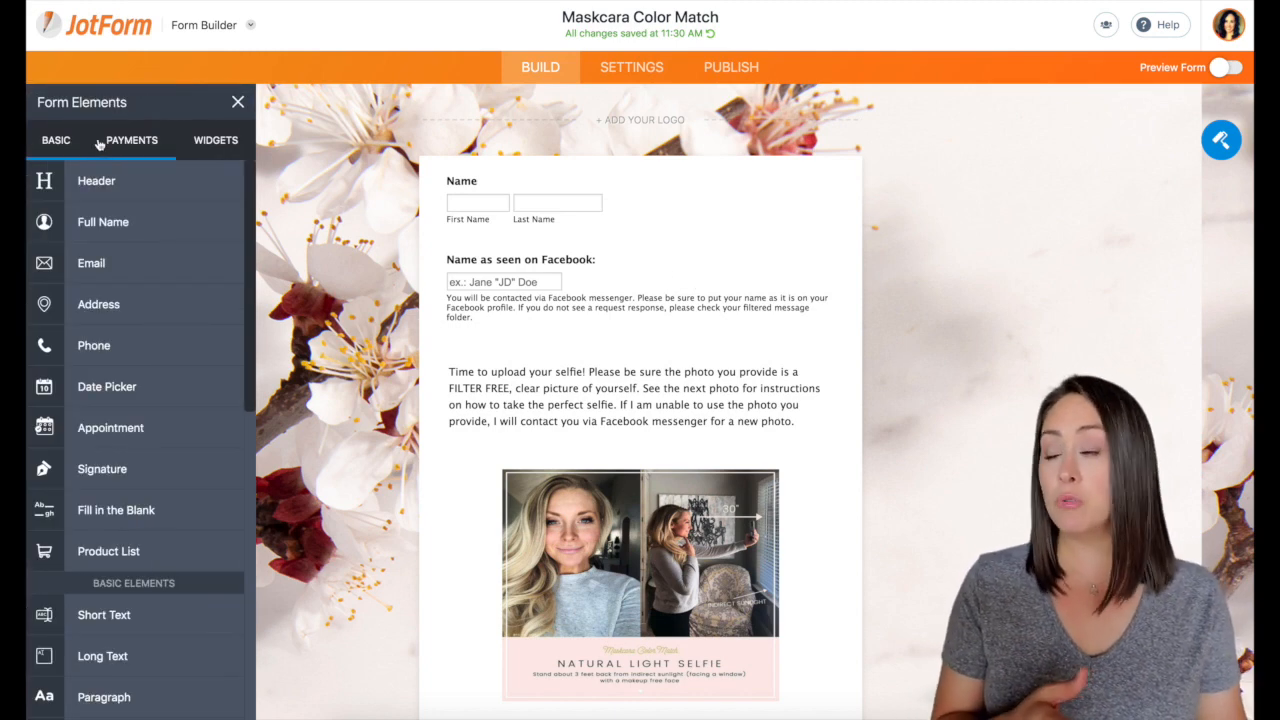
click(55, 140)
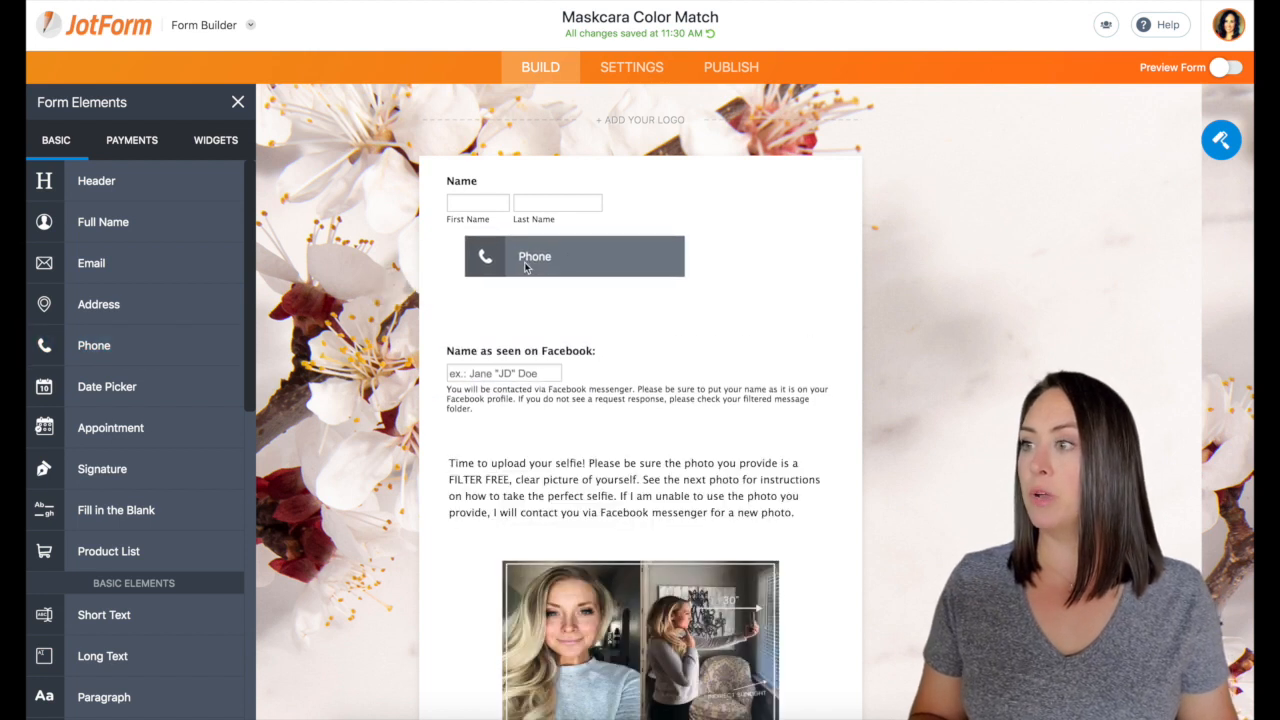
click(574, 256)
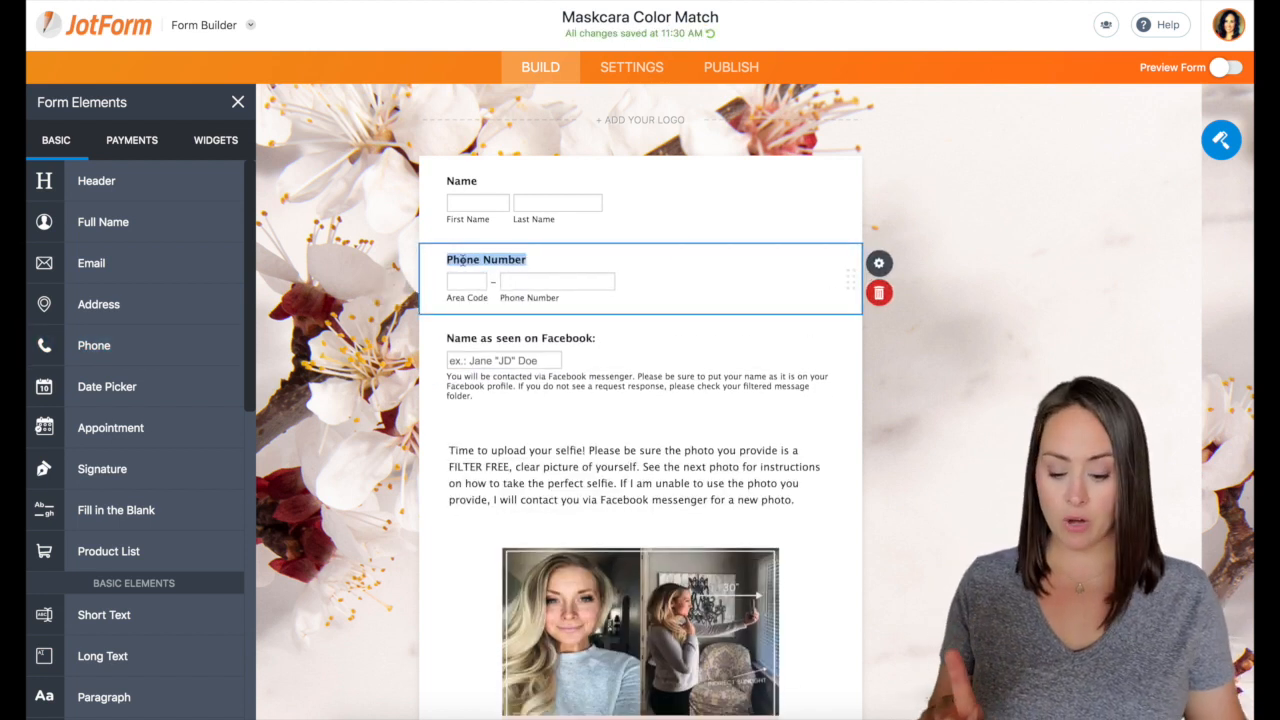
text(Best text)
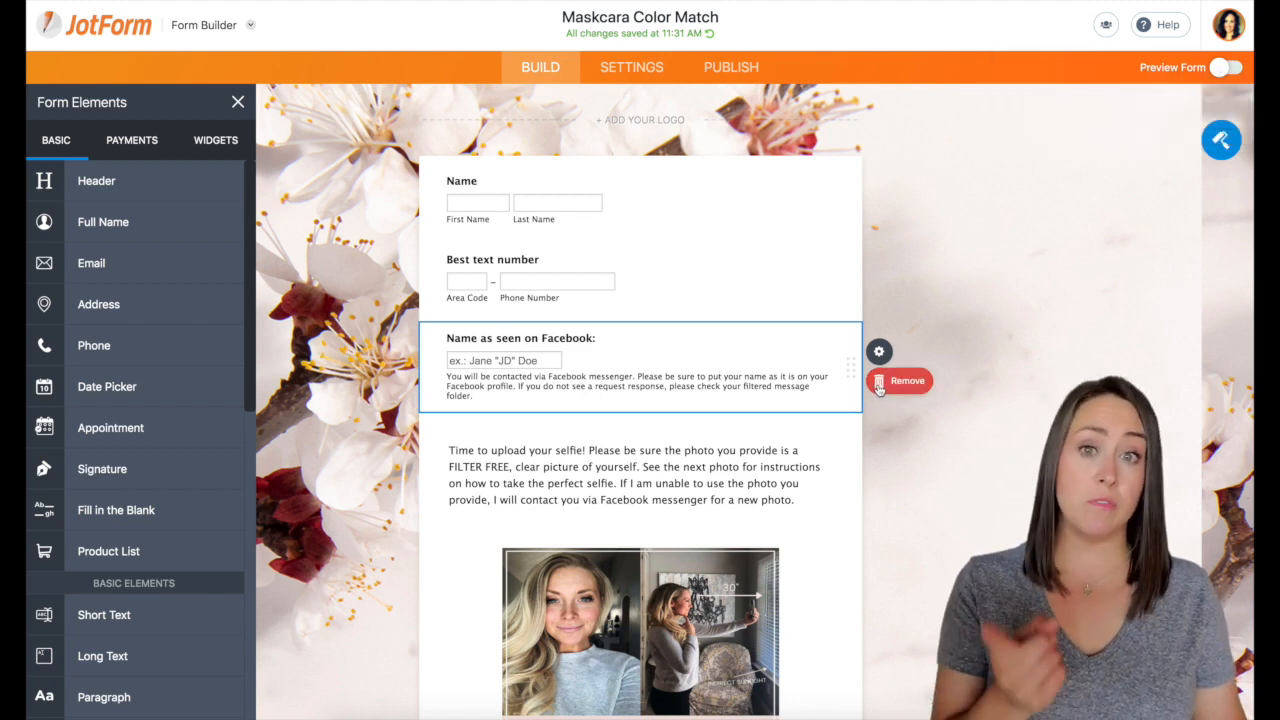
click(898, 380)
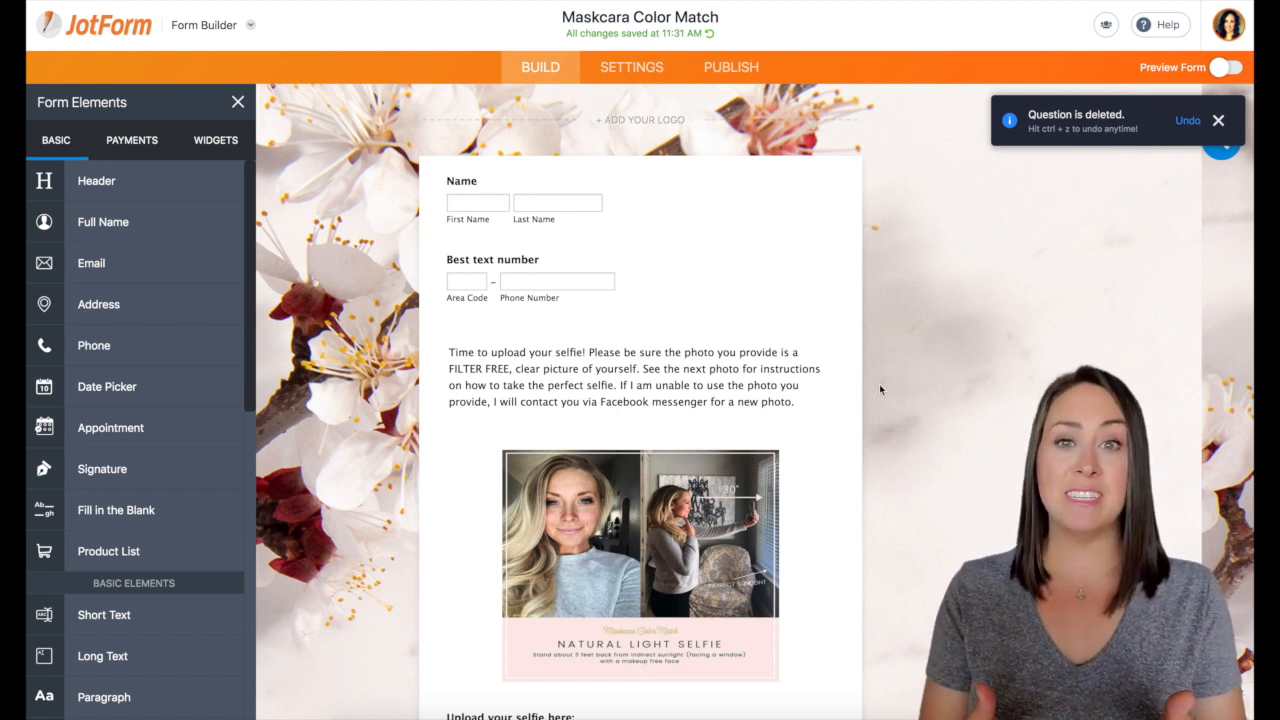
click(1217, 120)
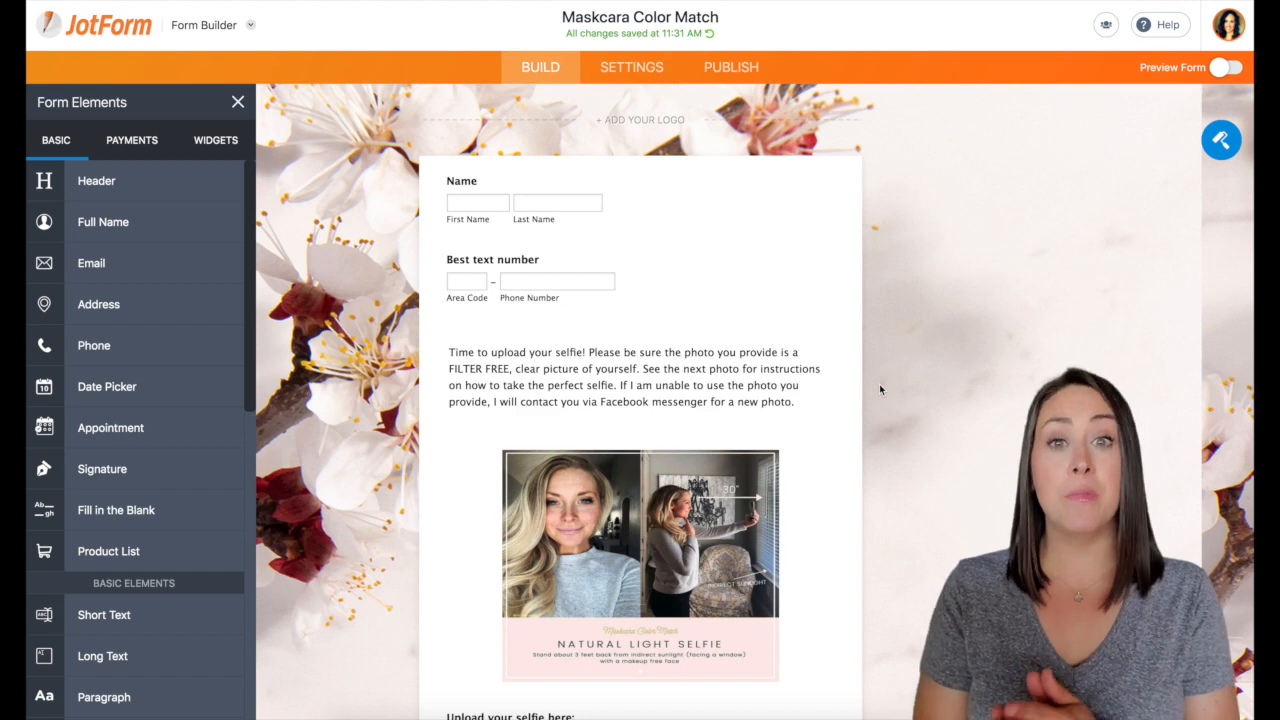
mouse_move(947, 379)
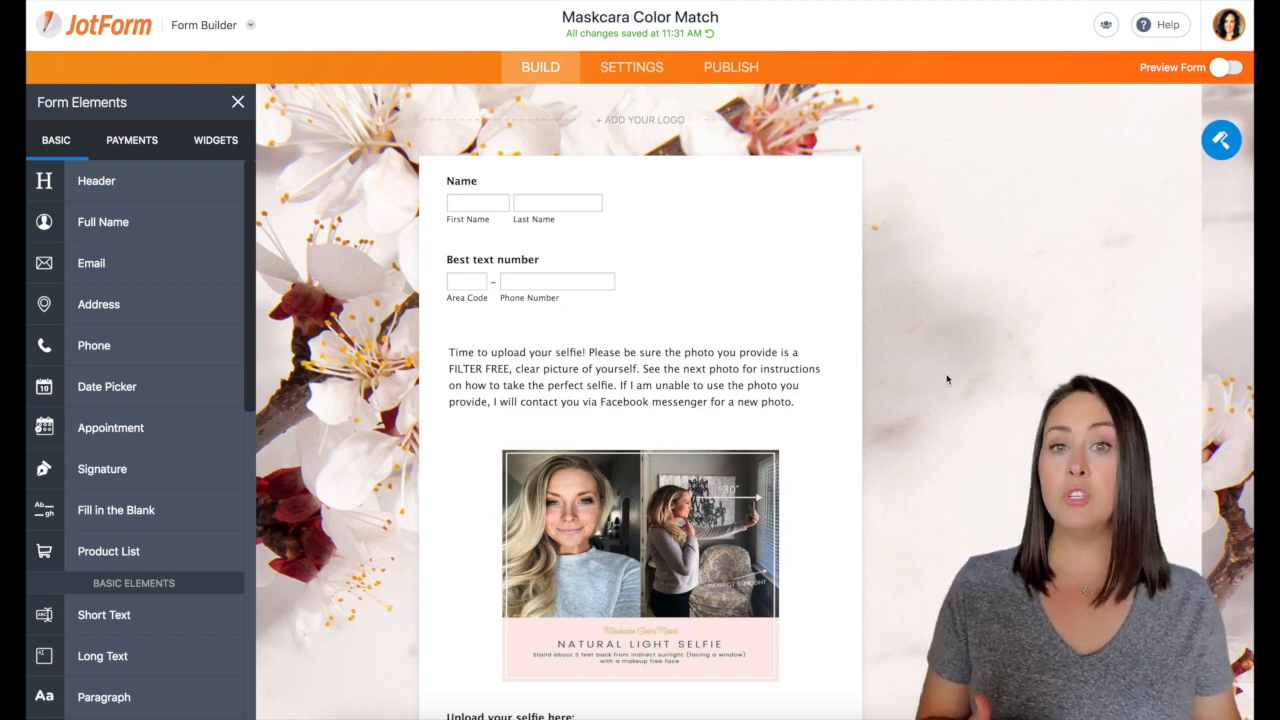
scroll(down, 3)
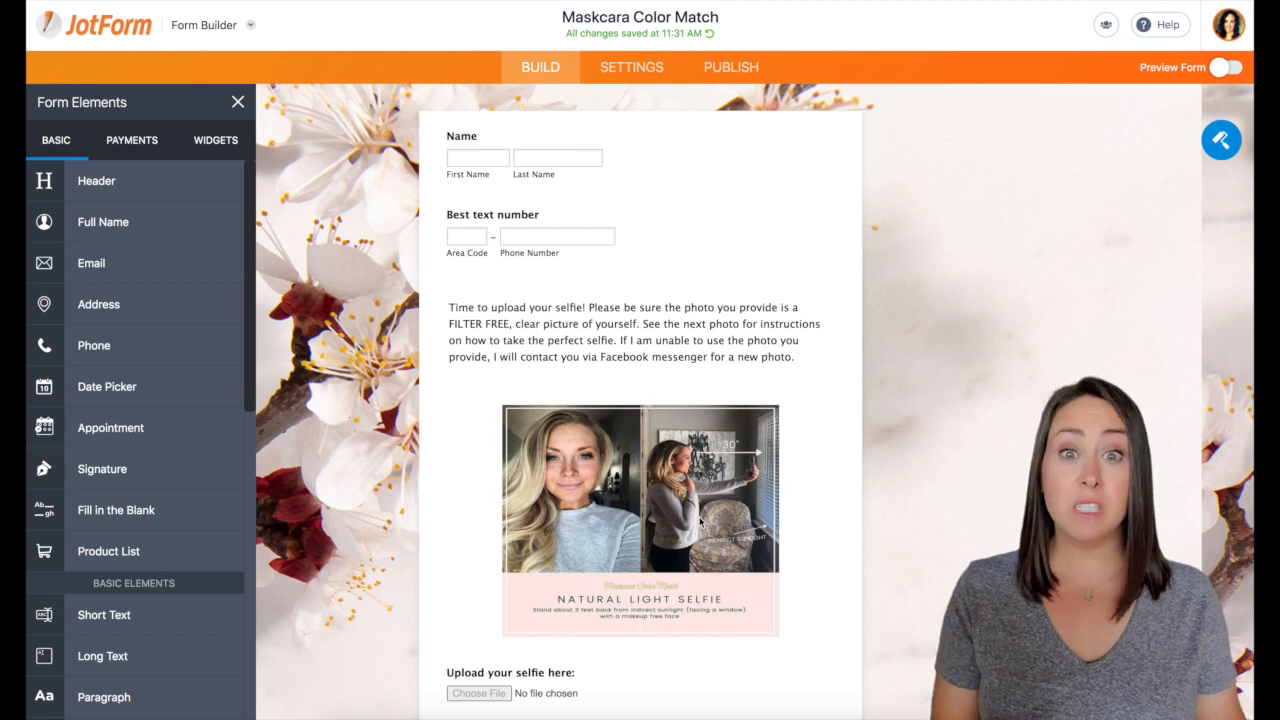
scroll(down, 3)
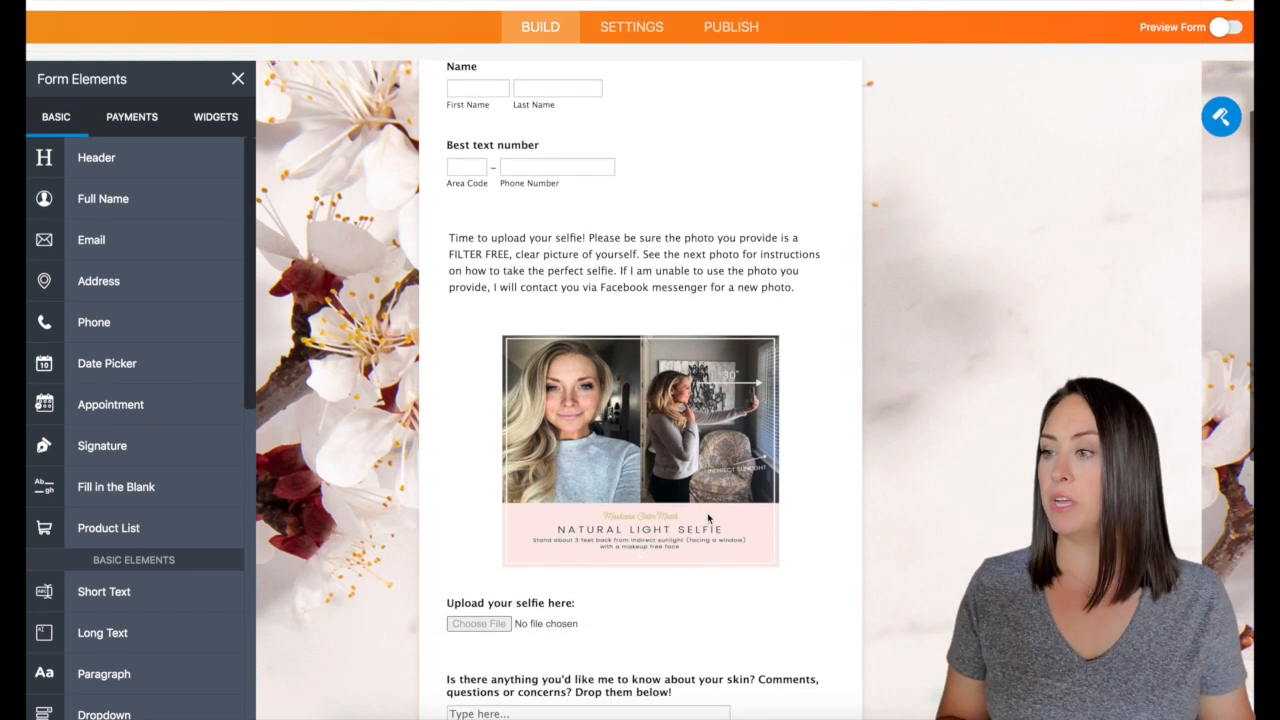
scroll(down, 3)
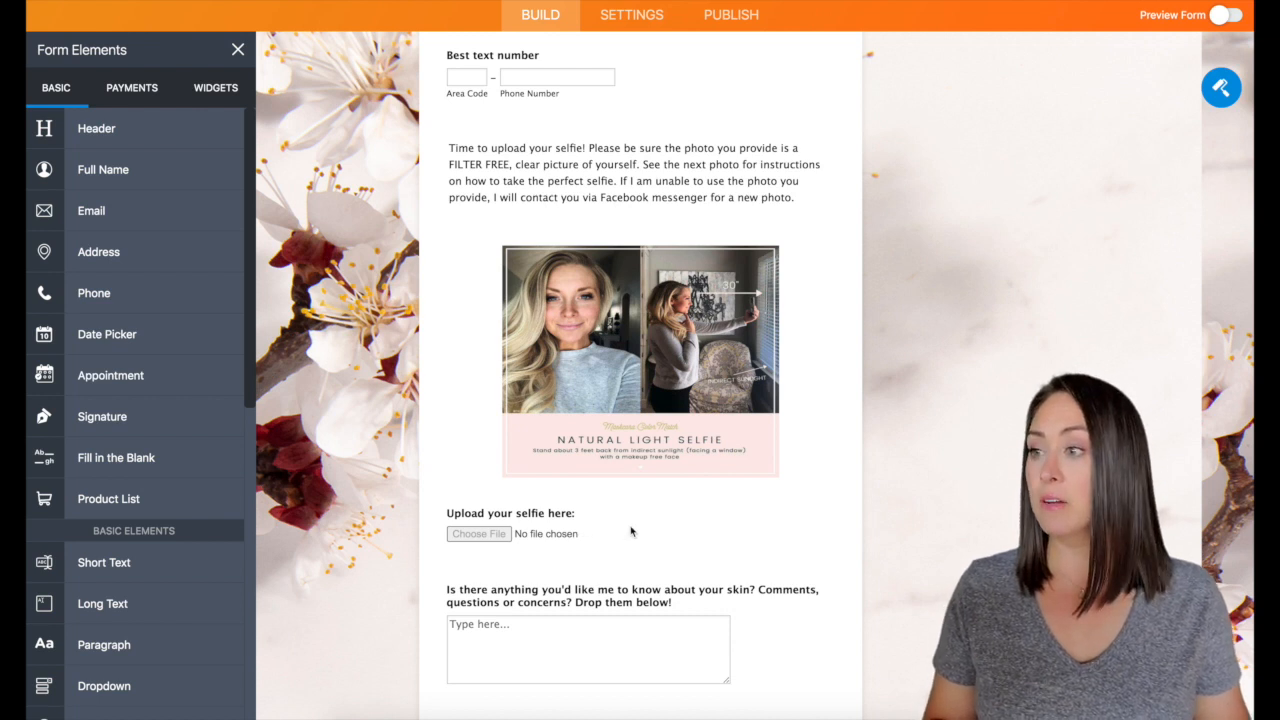
mouse_move(728, 530)
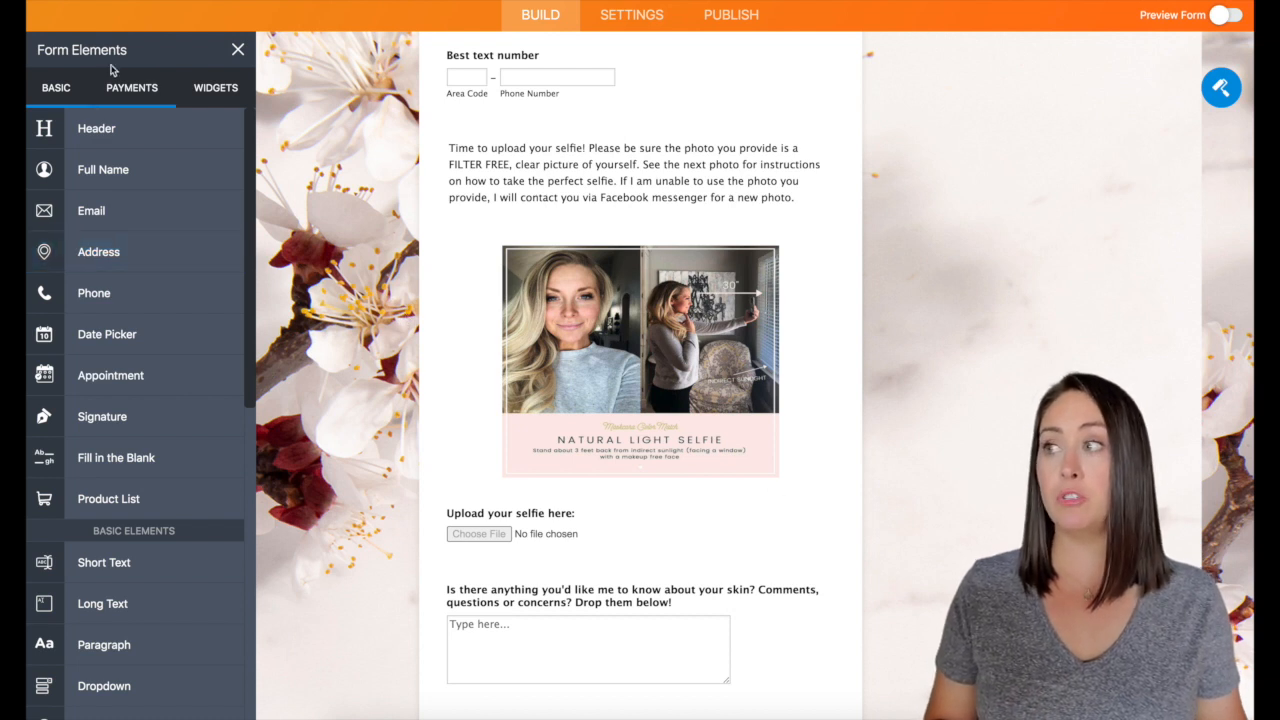
scroll(down, 3)
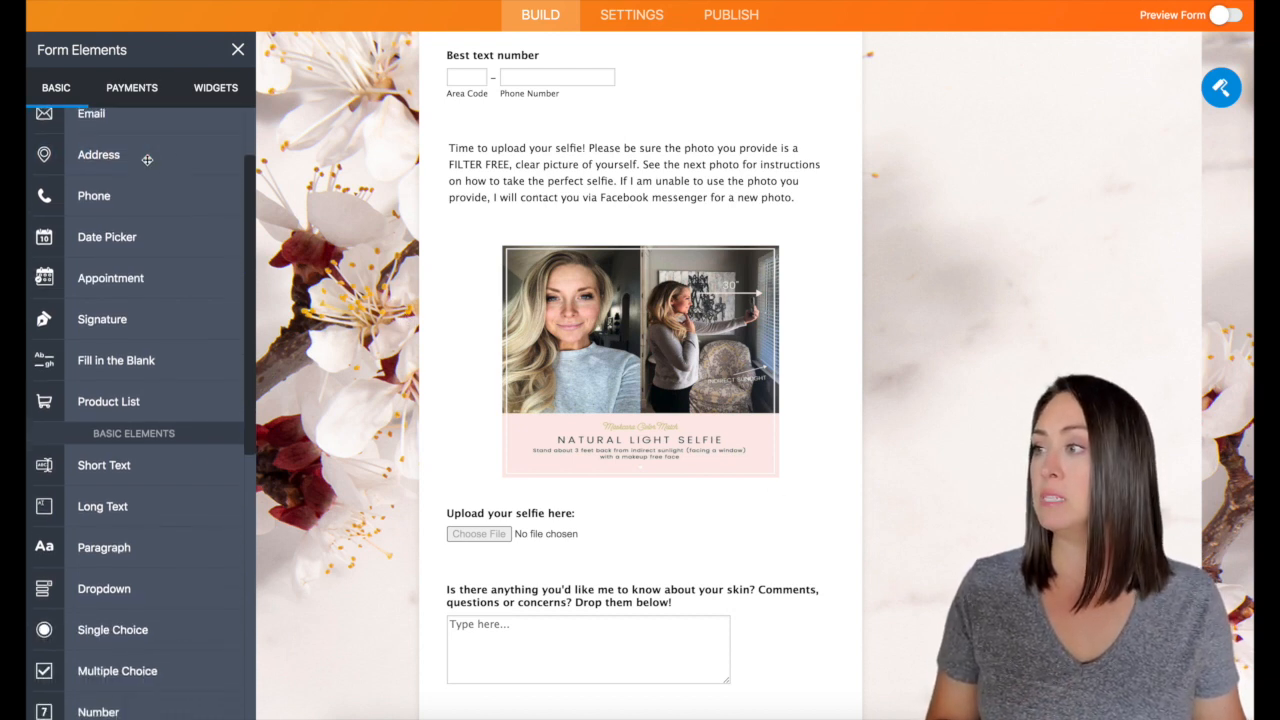
scroll(down, 3)
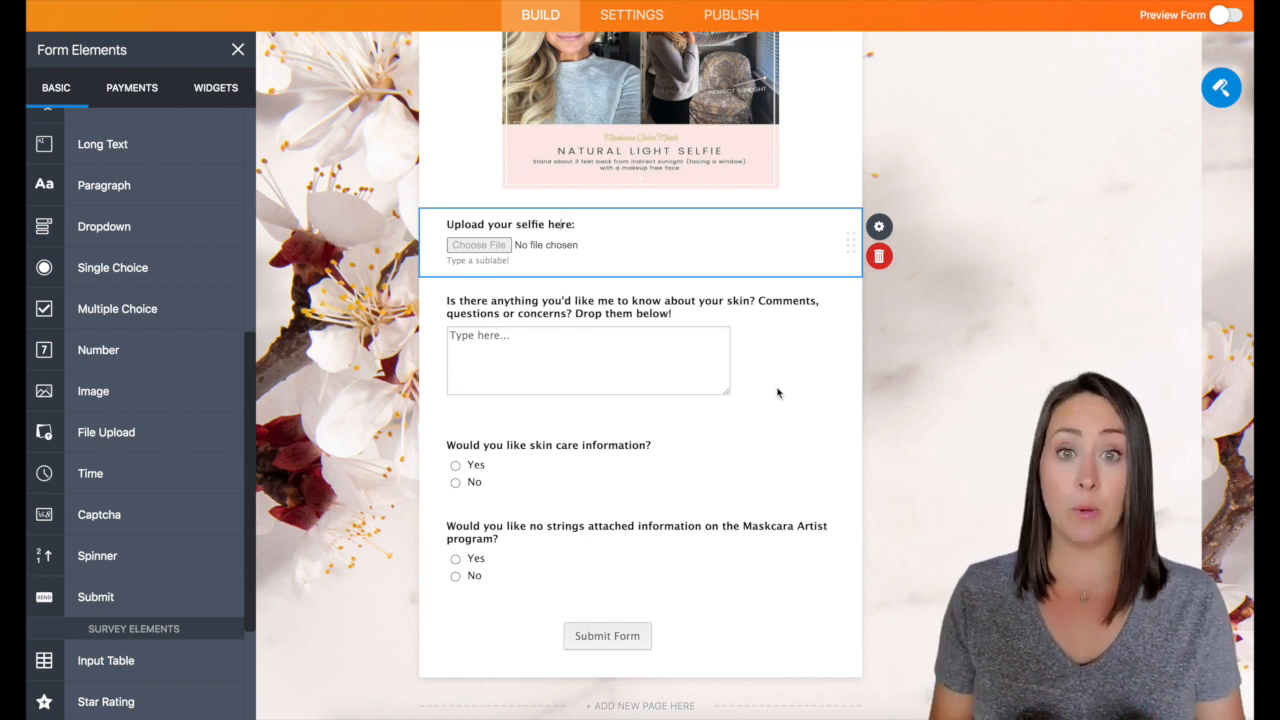
Step: Add a 'What is your skin type?' dropdown below the selfie upload and edit its options
click(104, 226)
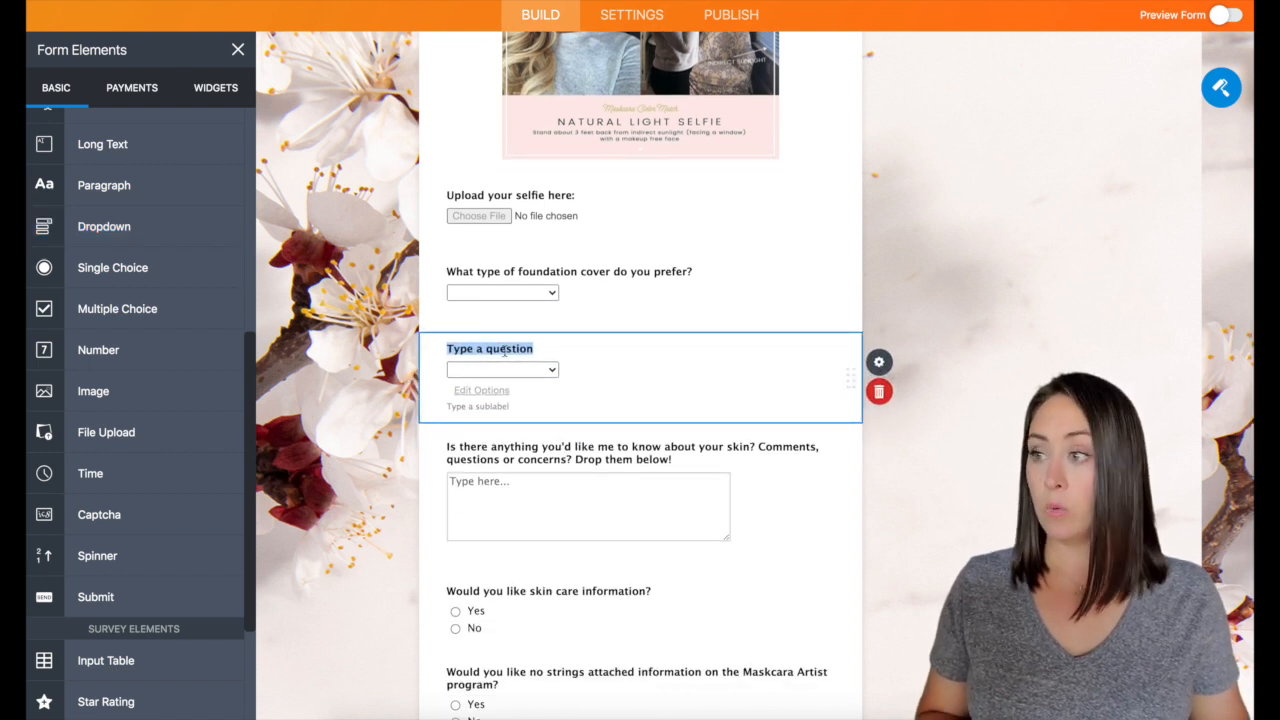
text(What is your skin type?)
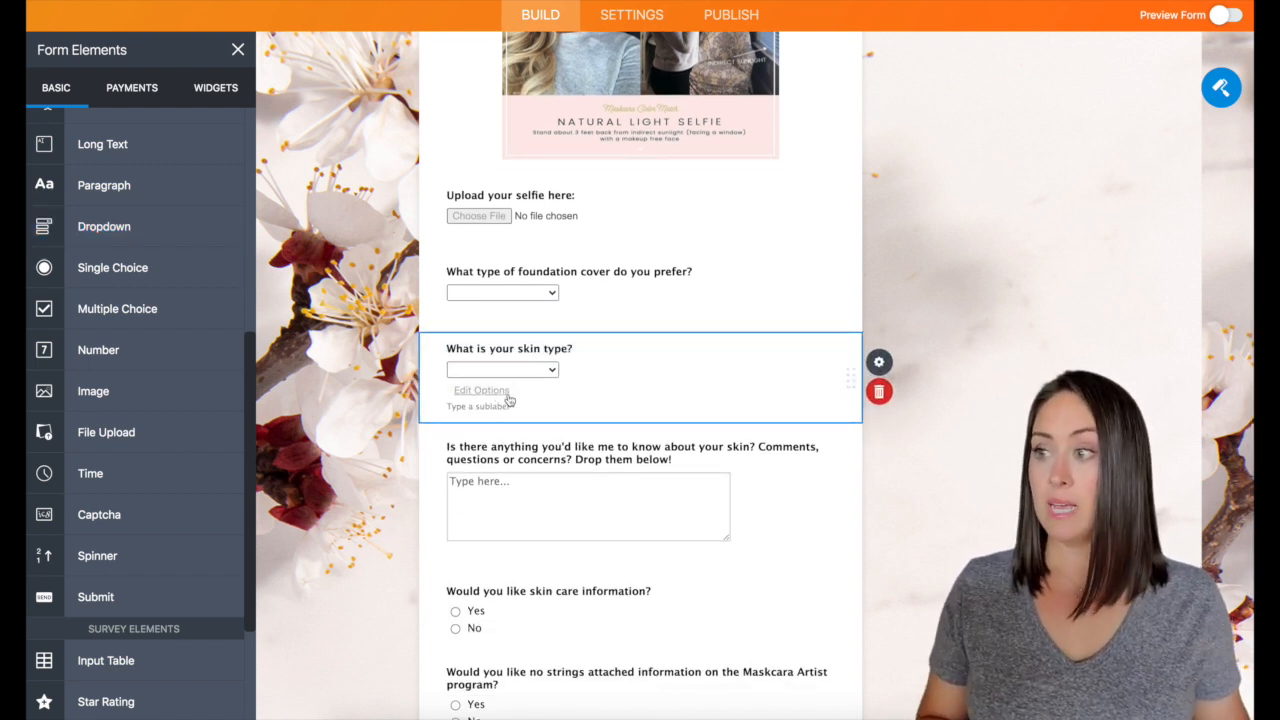
click(481, 390)
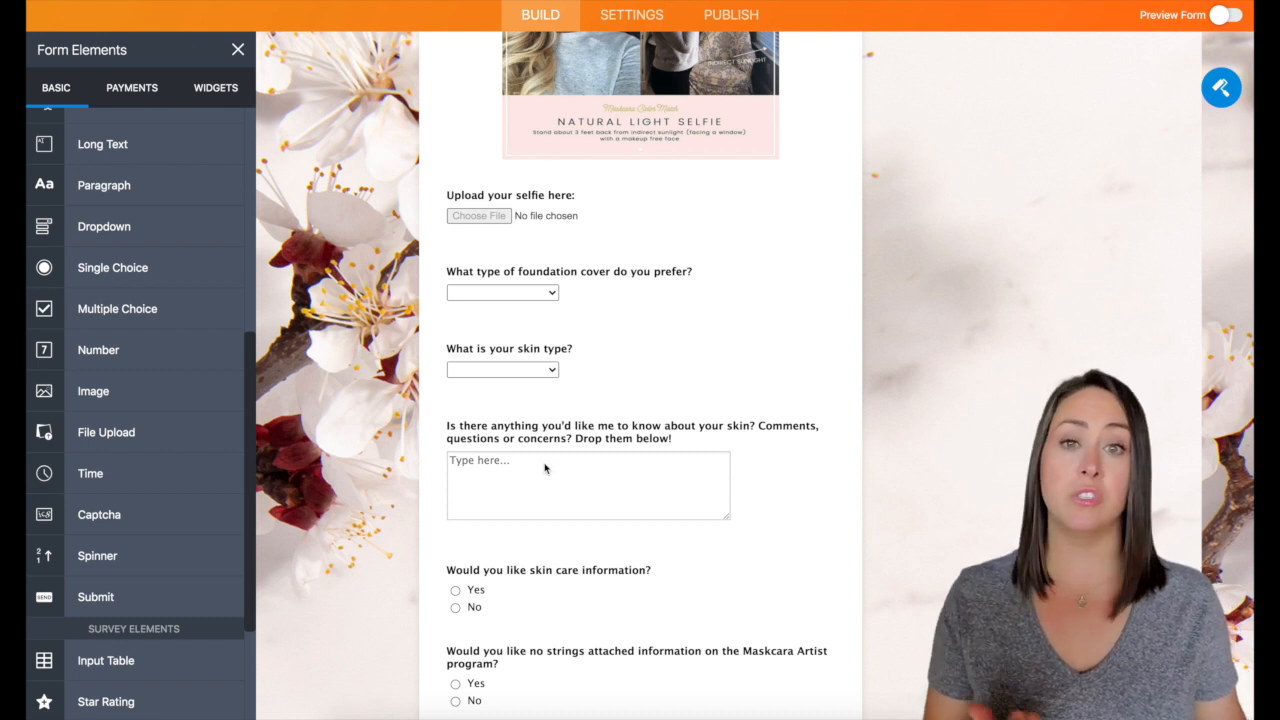
Step: Add 'Would you be interested in any of the following?' and remove its fourth option
scroll(down, 3)
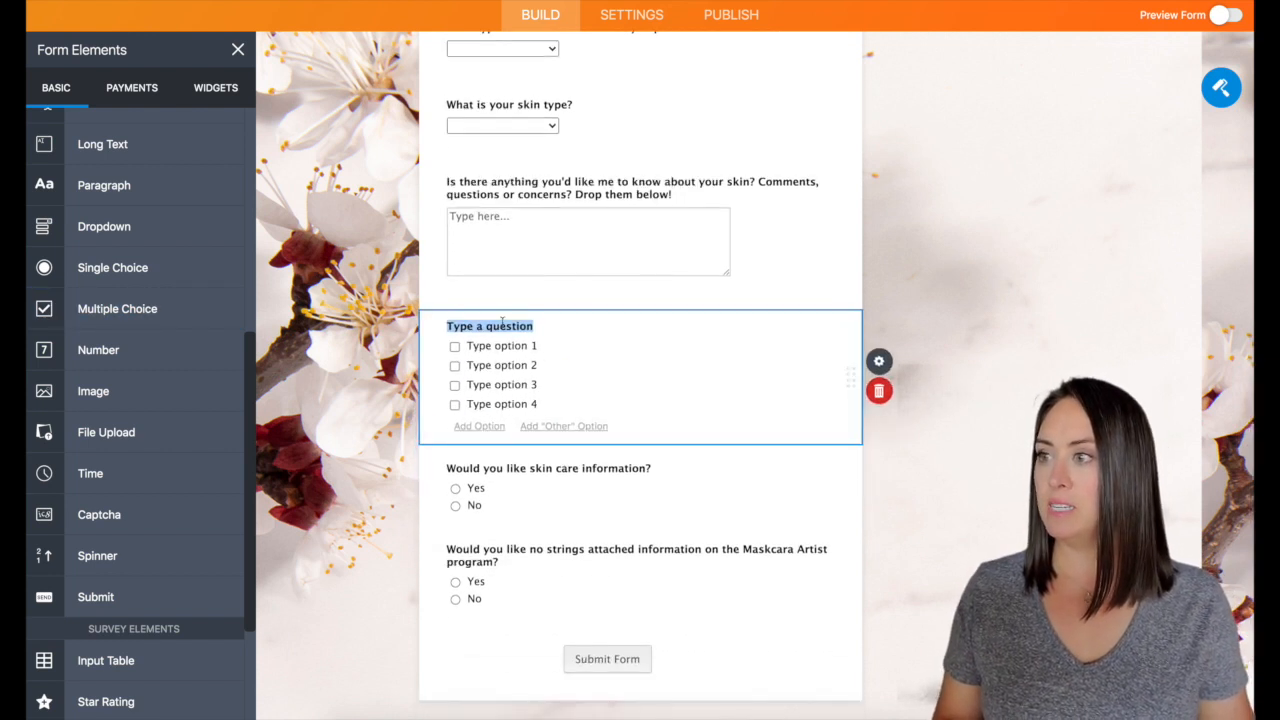
text(Would you be interested in any of the following?)
click(503, 384)
text(No thanks.)
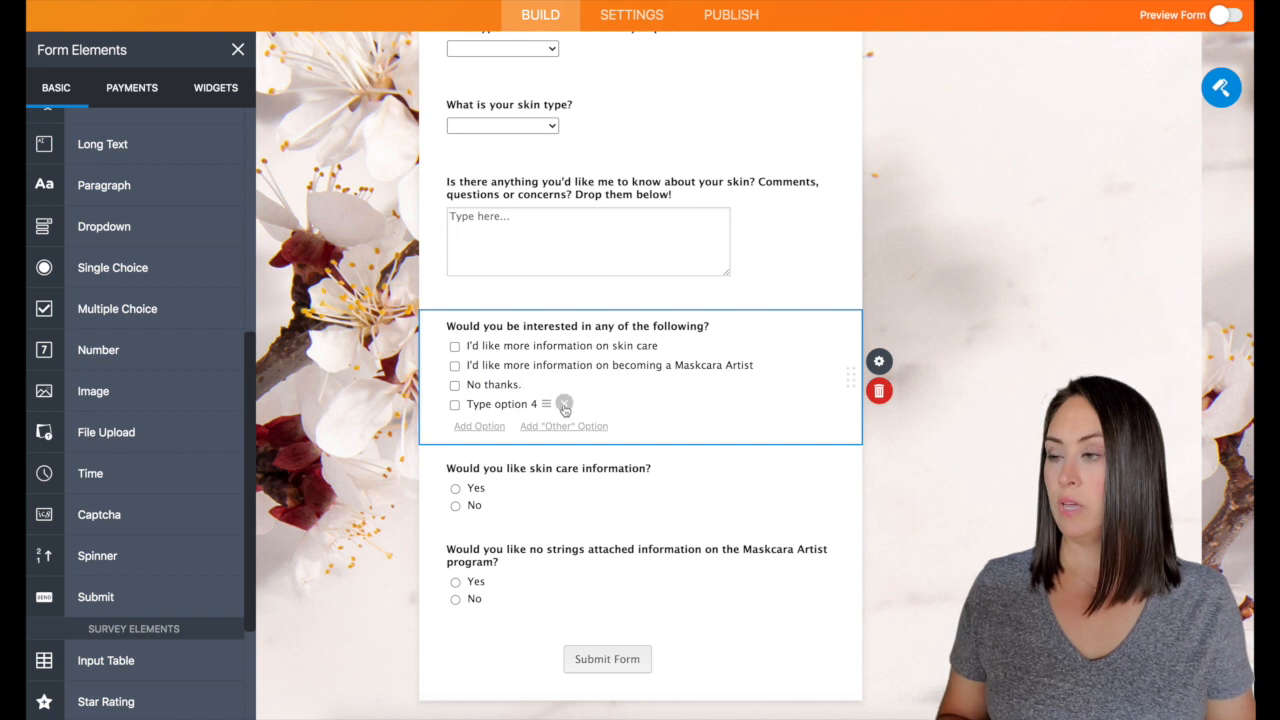
click(564, 404)
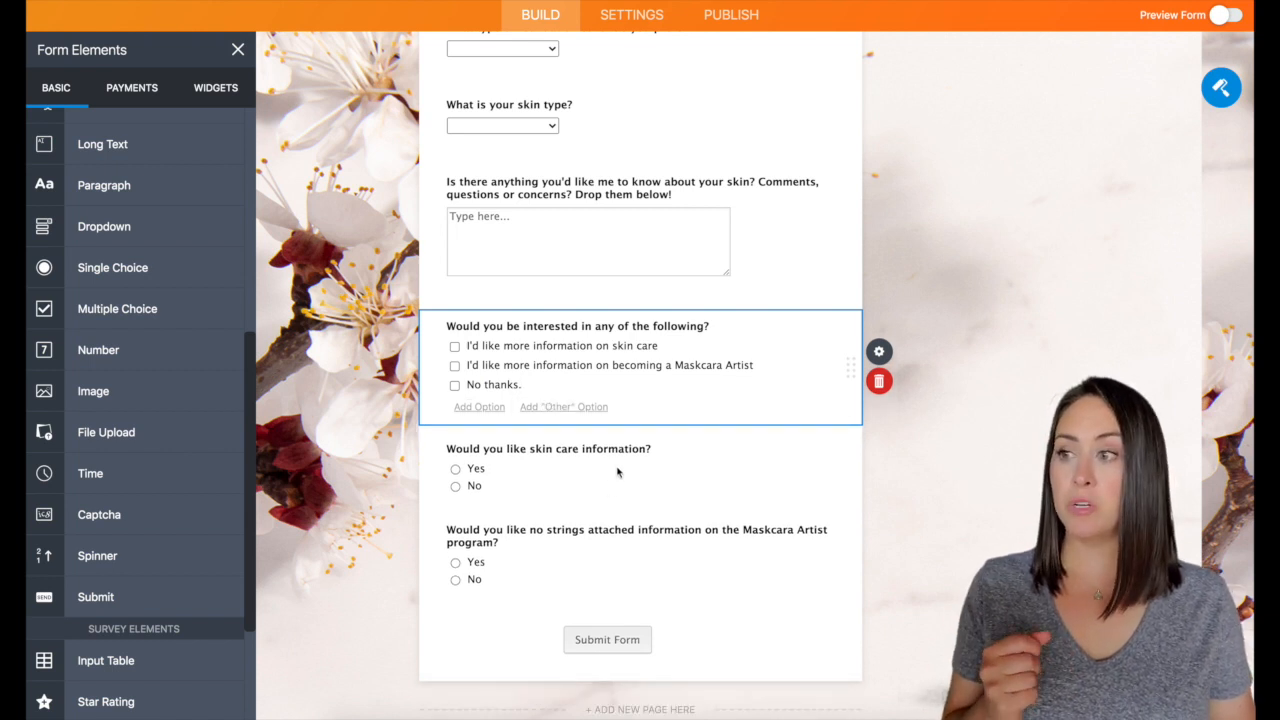
click(878, 381)
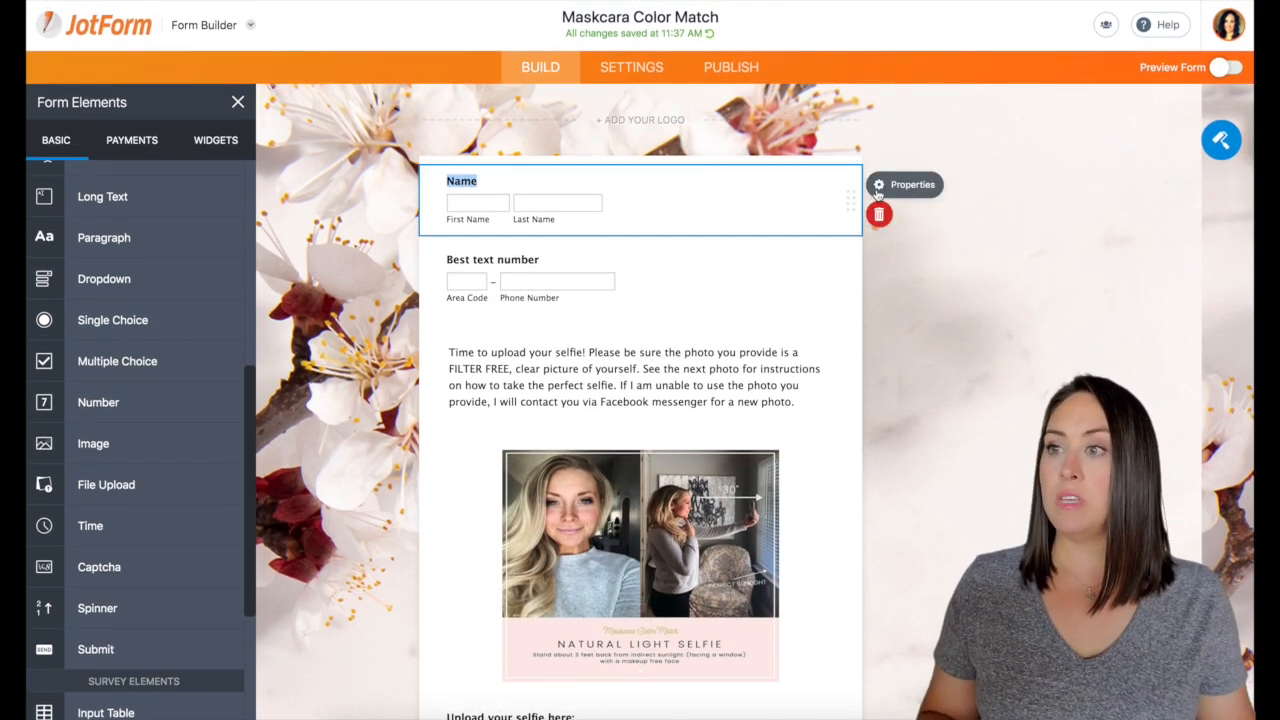
Step: Make the Name, skin type and interest questions required
click(878, 184)
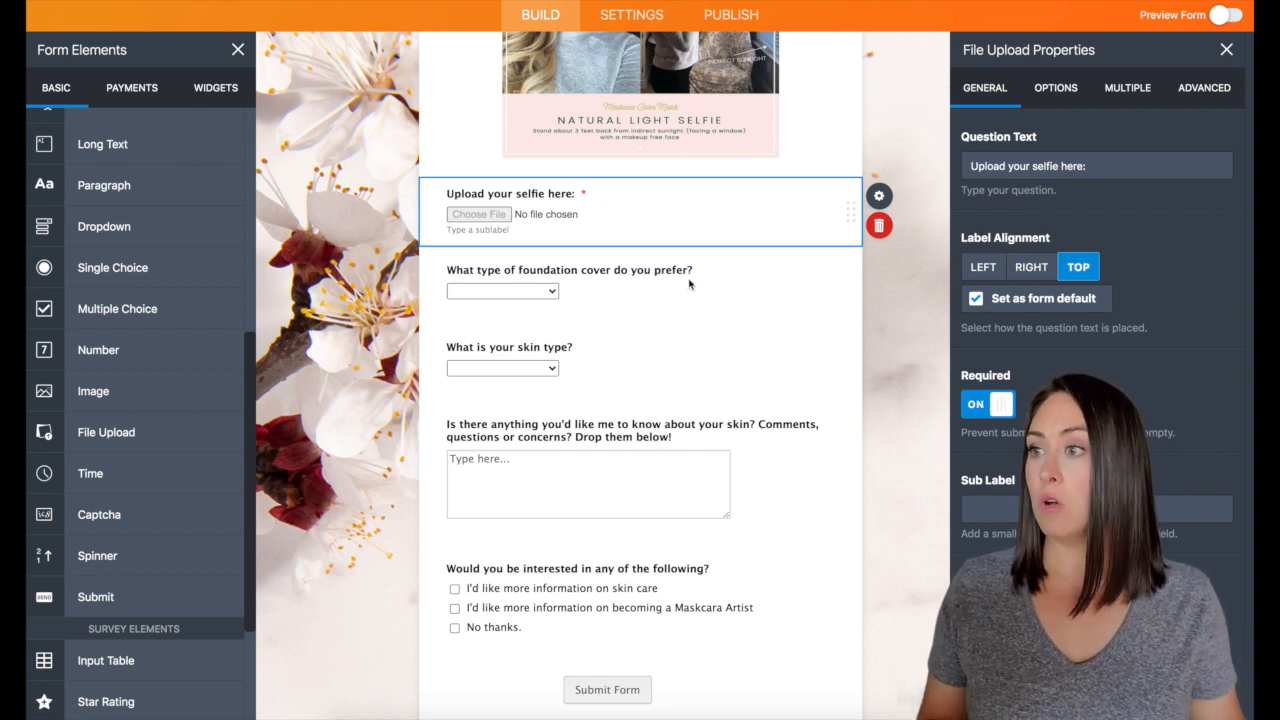
click(508, 340)
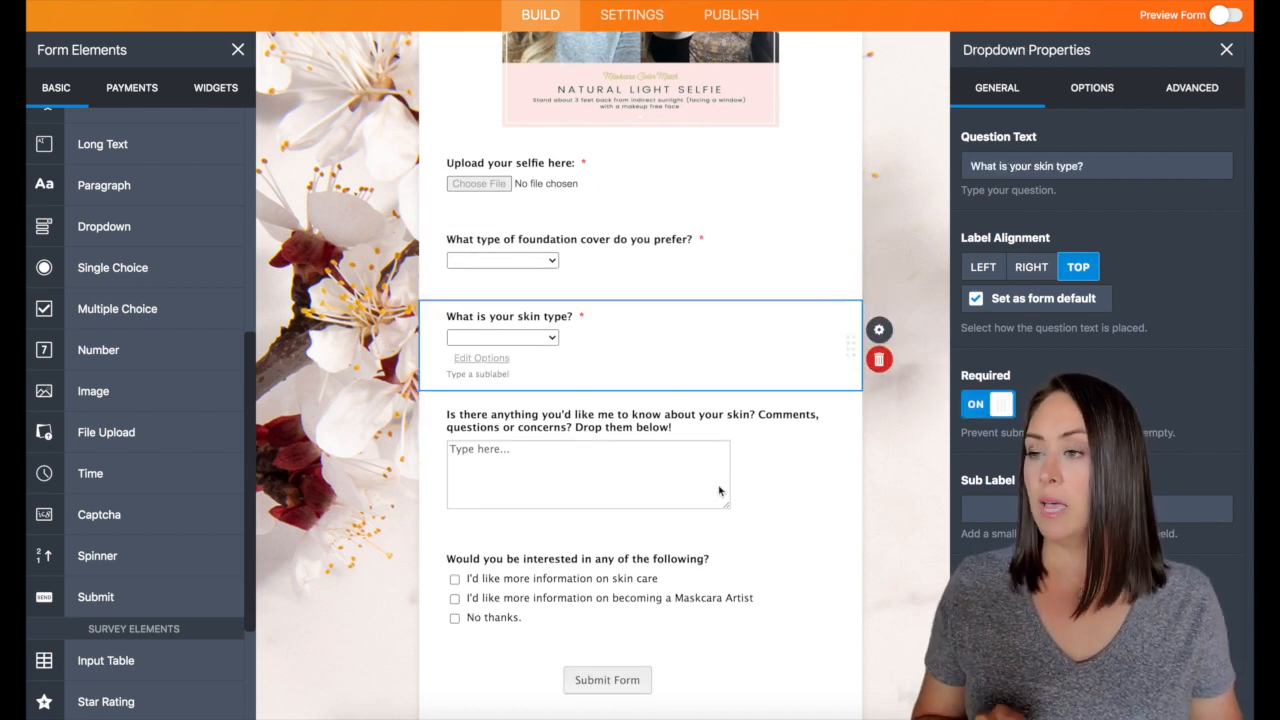
mouse_move(696, 448)
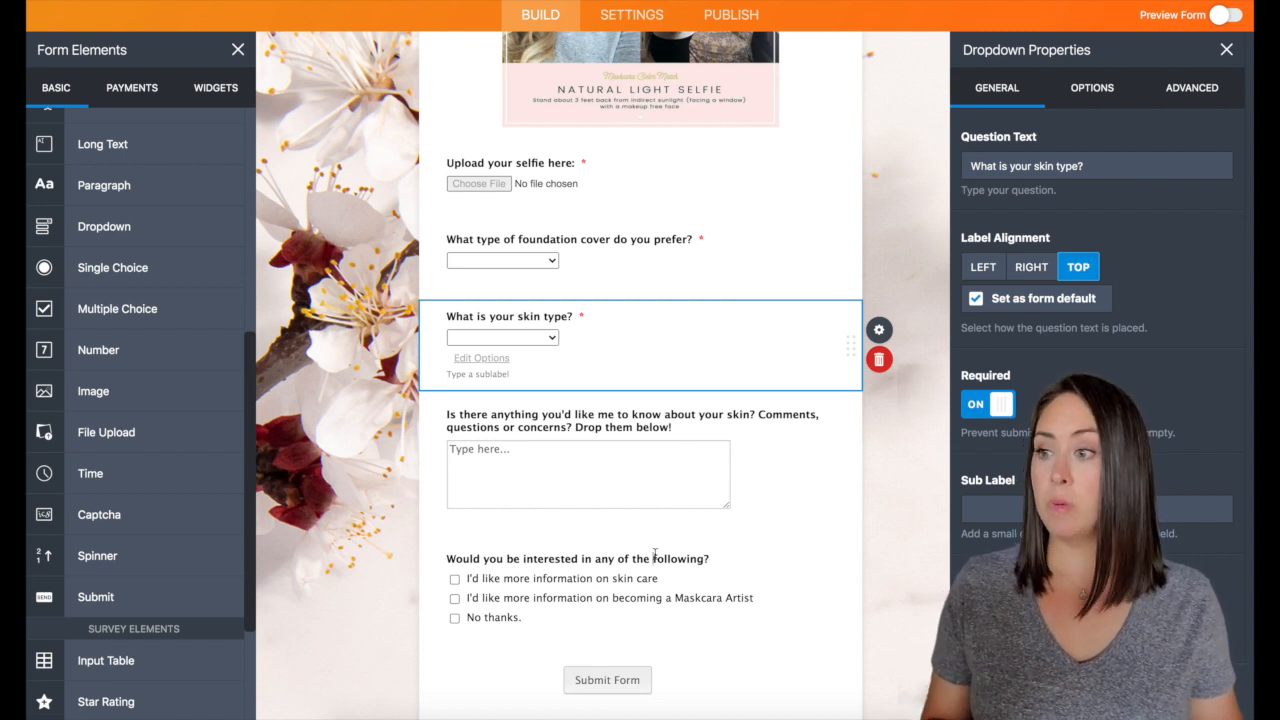
click(560, 578)
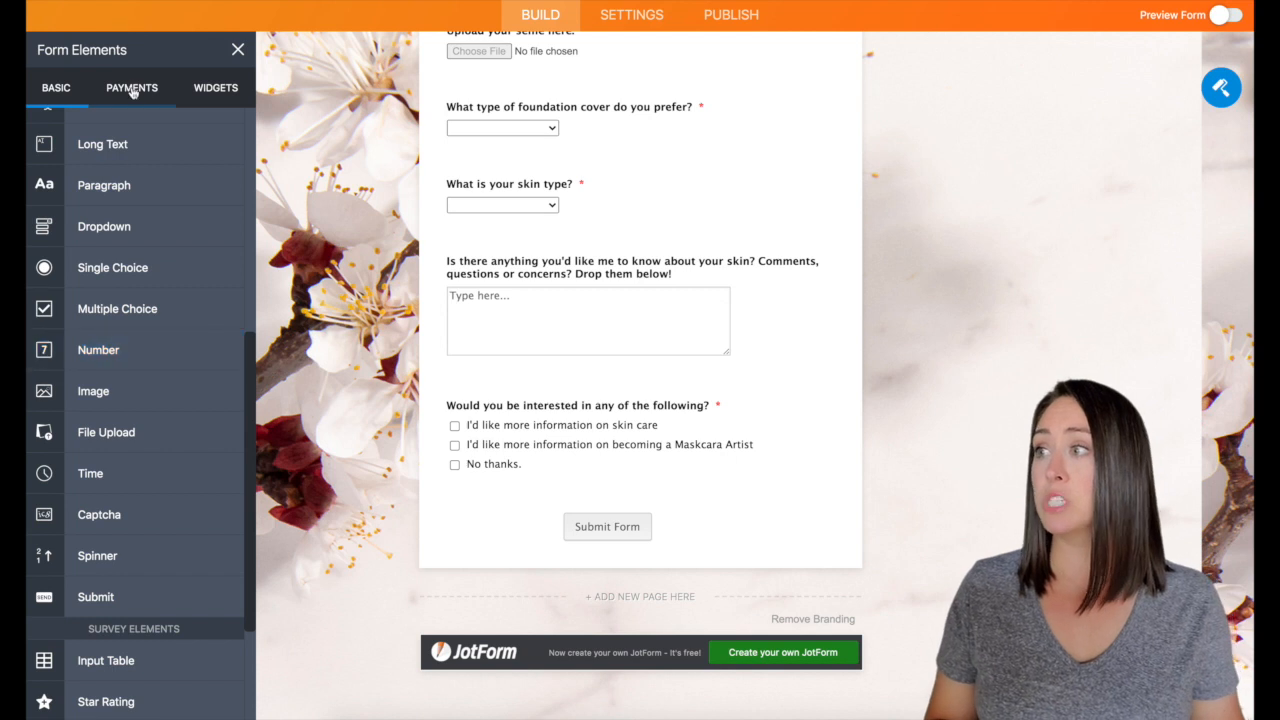
Step: Browse the Payments integrations, then close the Form Elements panel
click(131, 87)
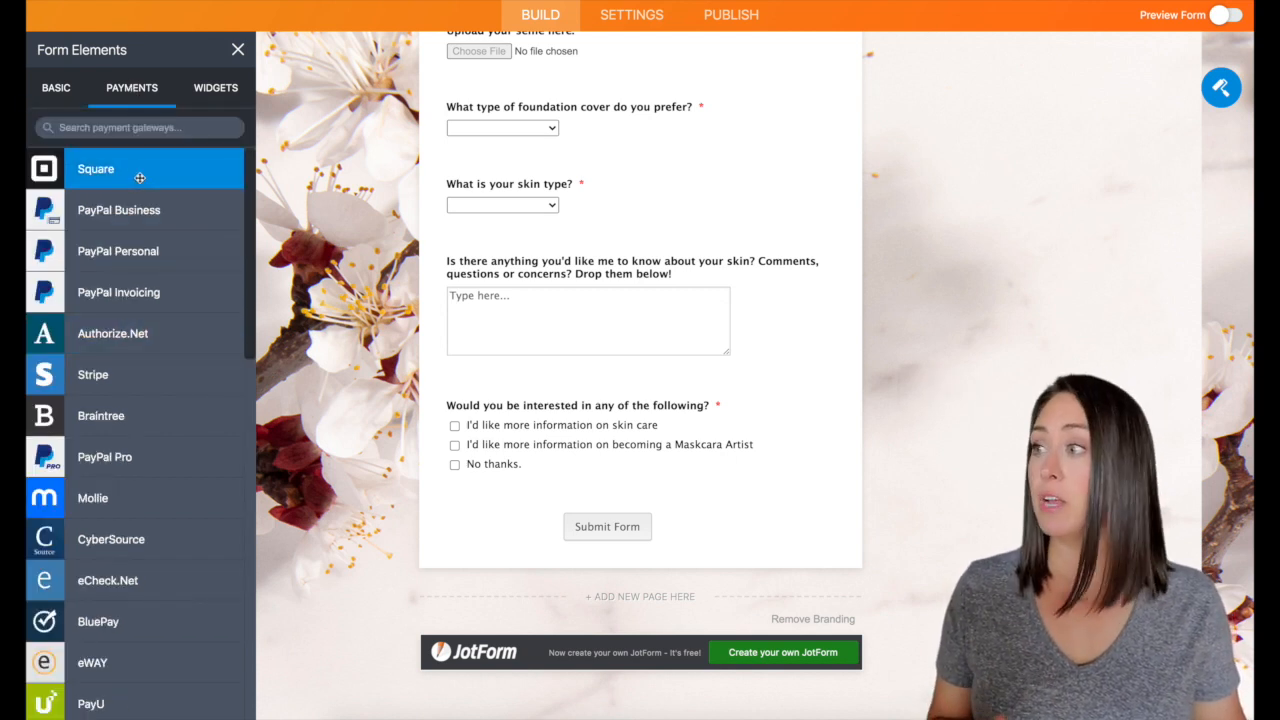
mouse_move(118, 210)
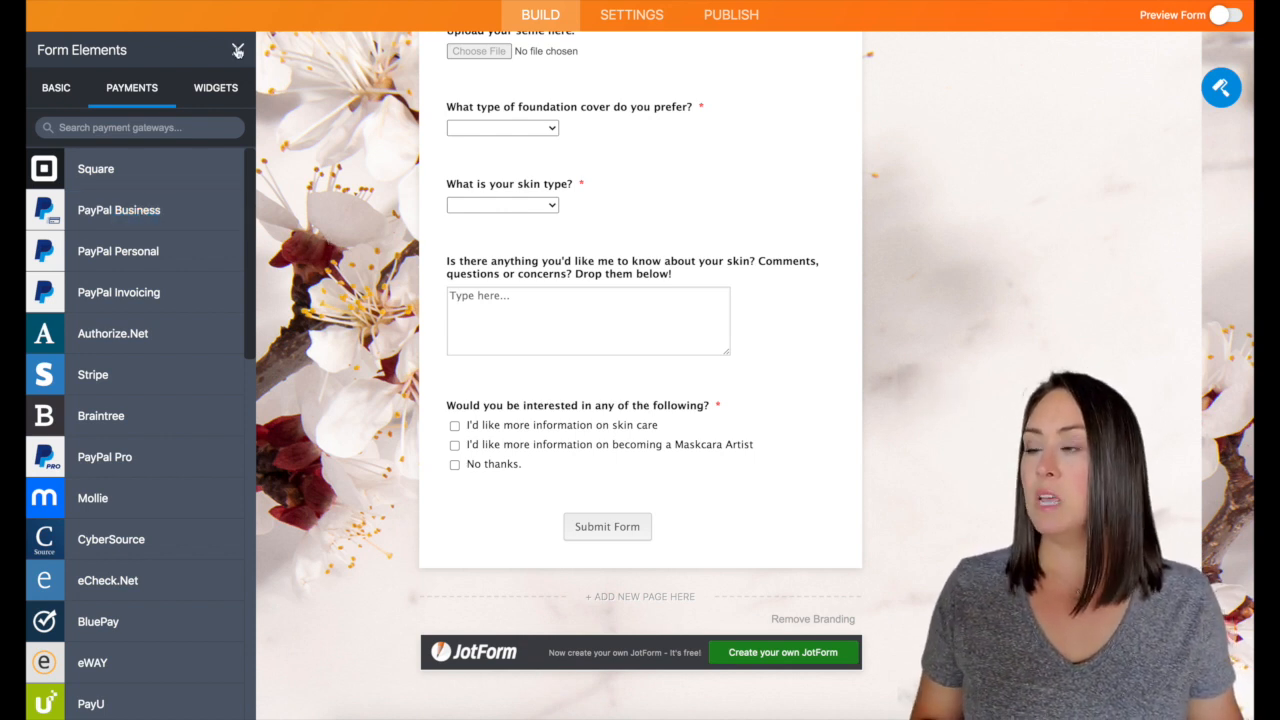
click(238, 50)
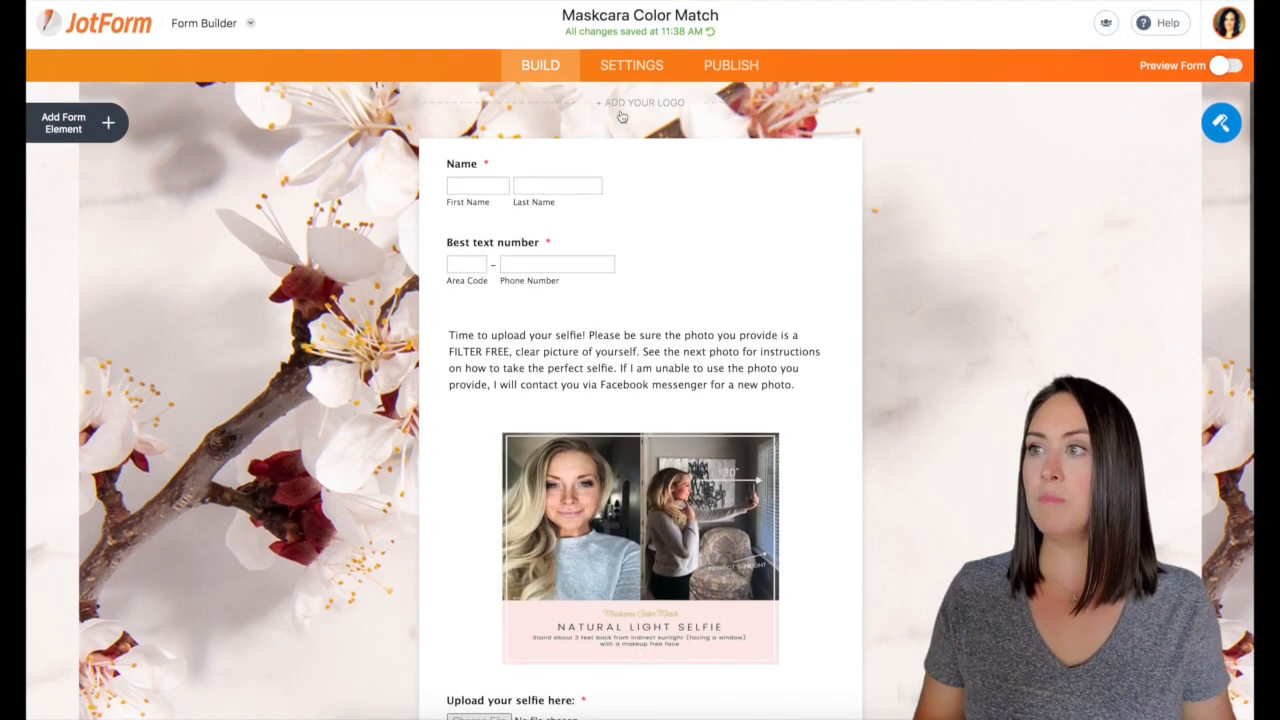
Step: Apply the first Thank You page layout in the form settings
click(631, 65)
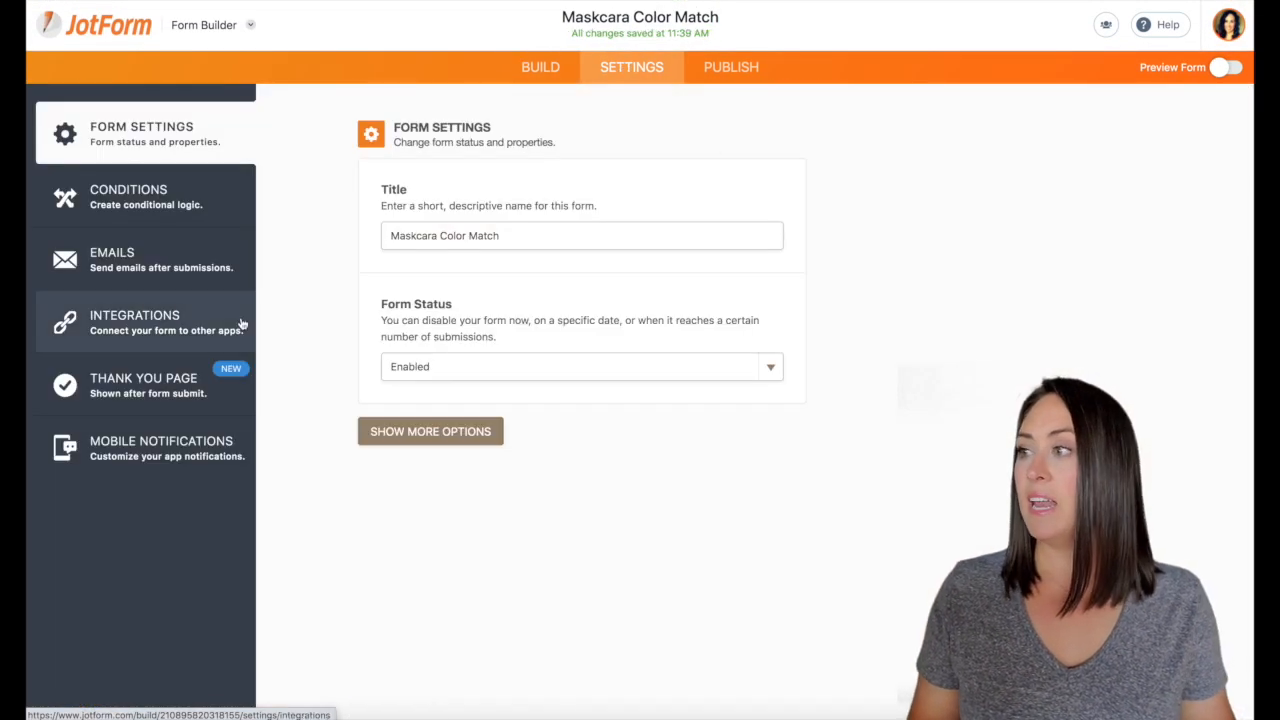
click(145, 385)
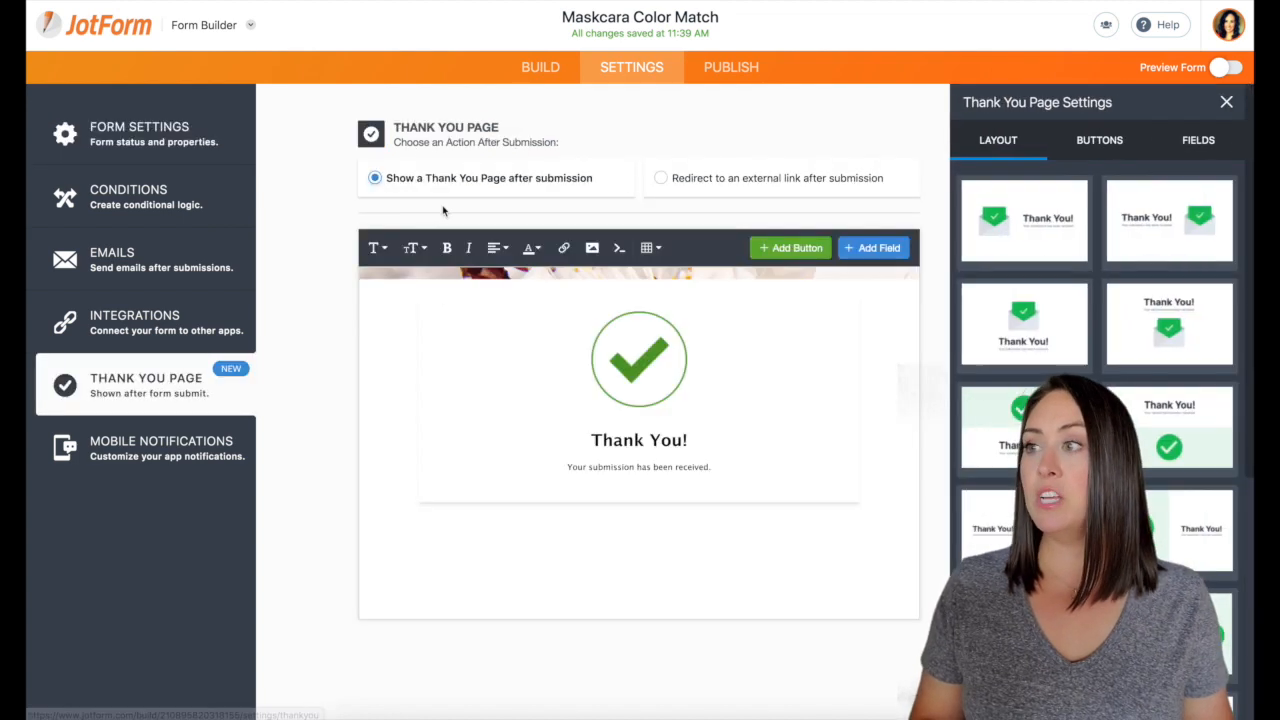
click(1023, 220)
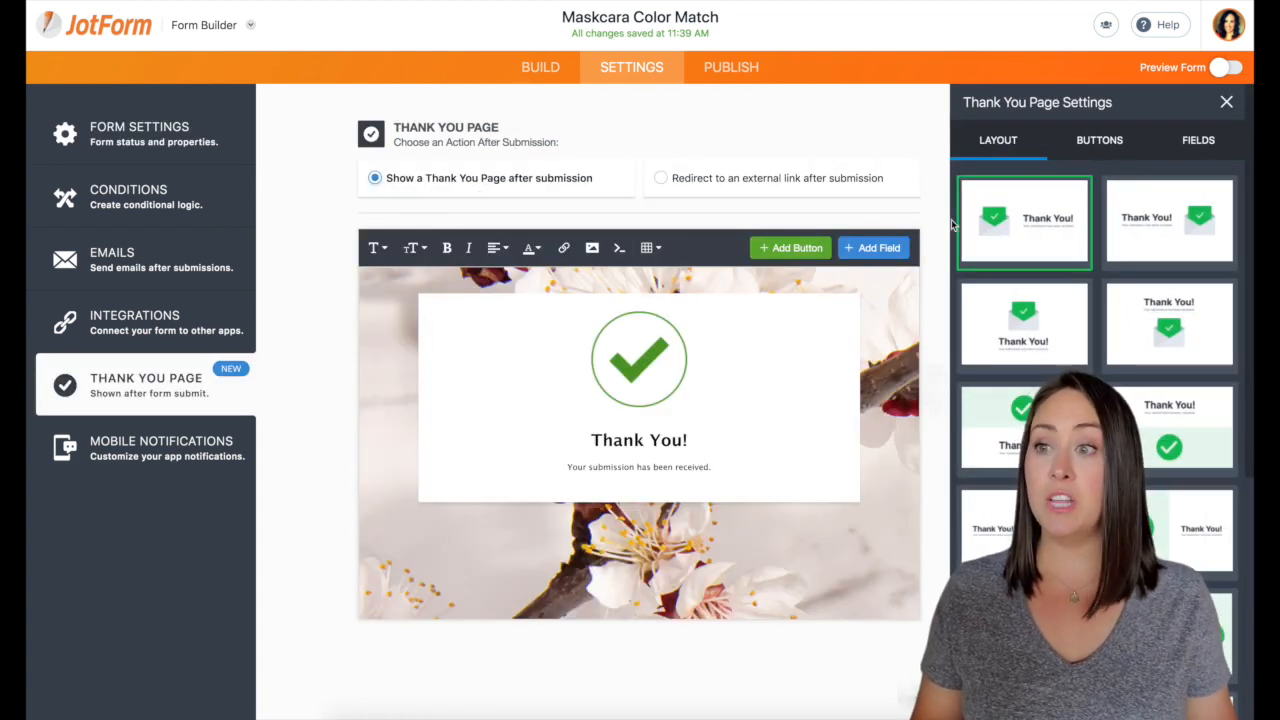
click(1169, 325)
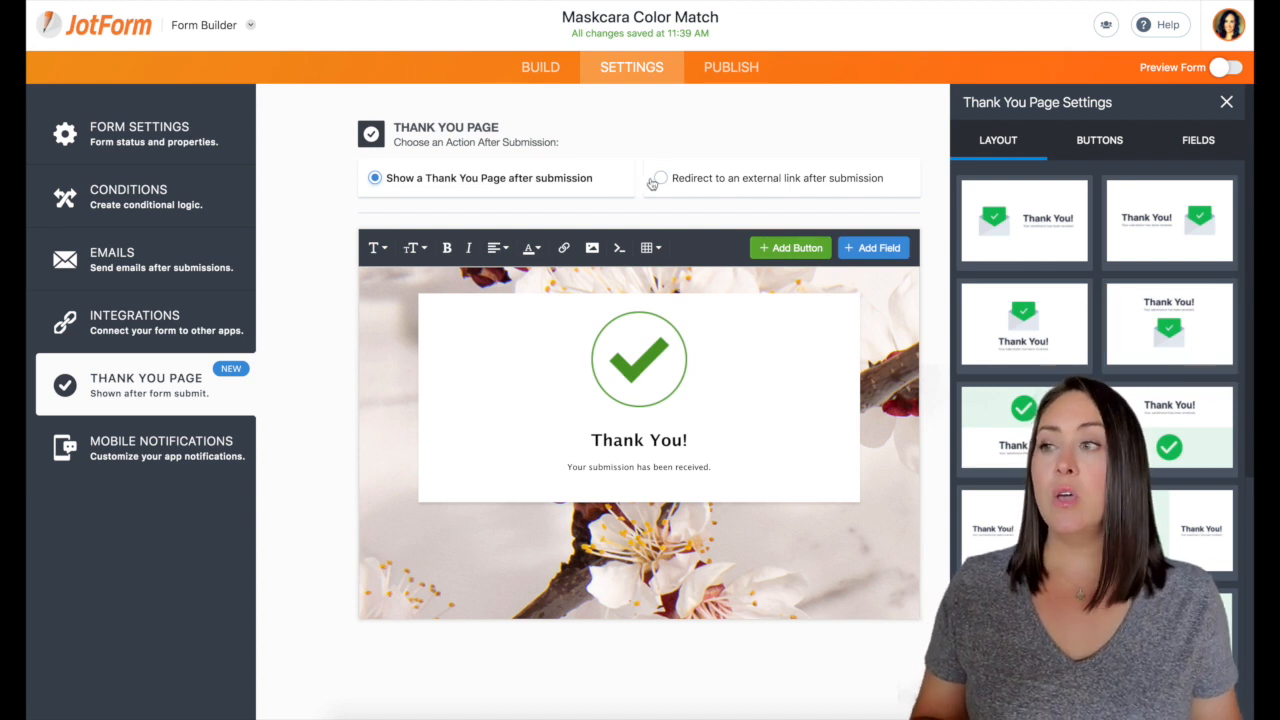
Step: Set the form to redirect to an external link after submission and show its link
click(660, 178)
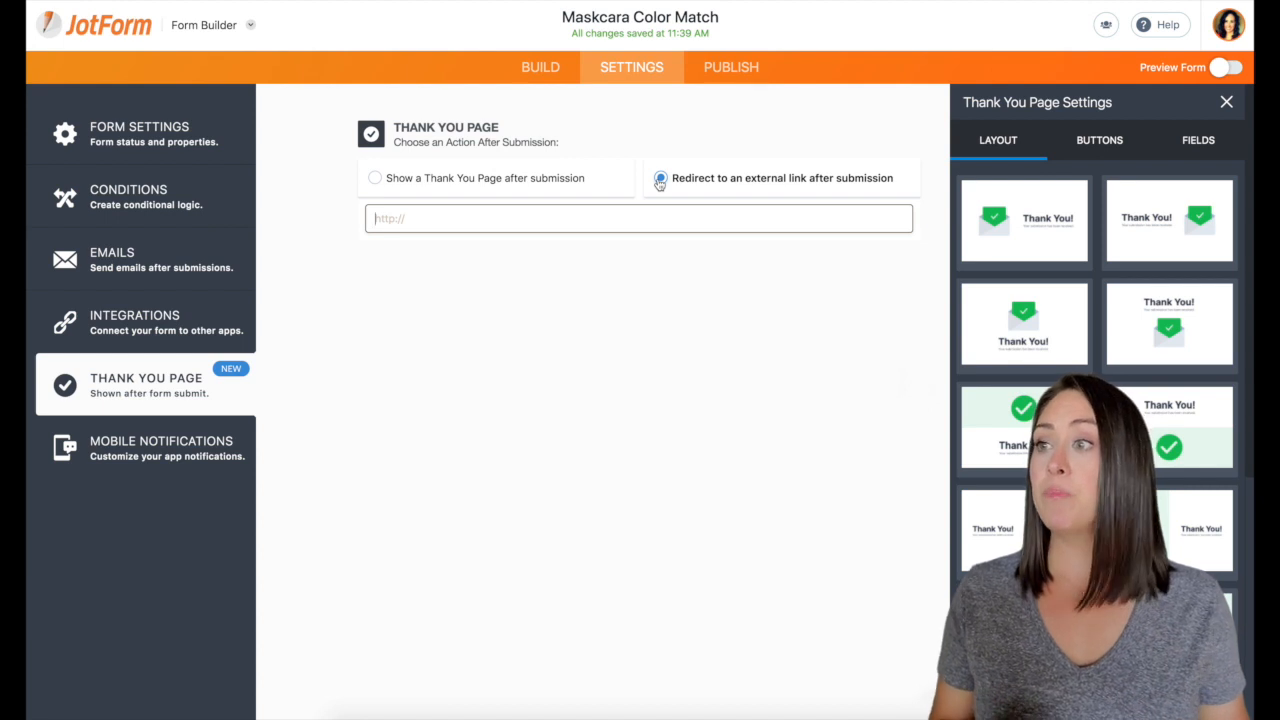
click(660, 178)
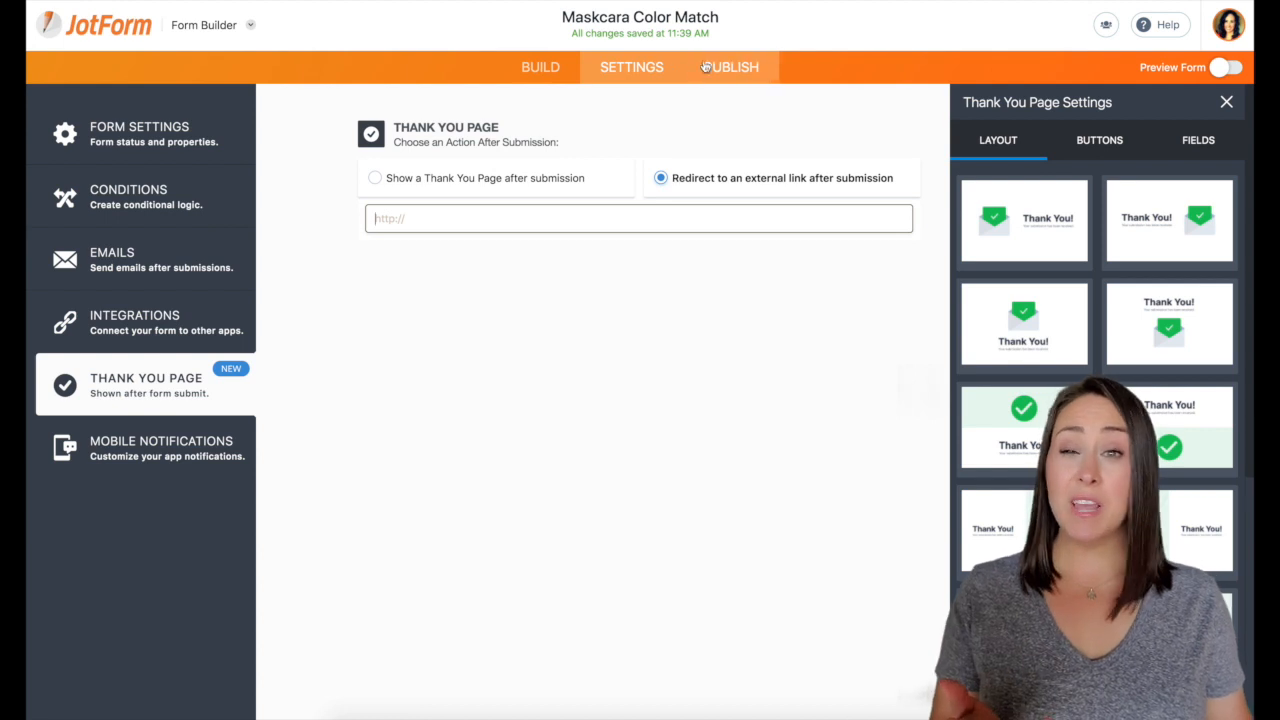
click(731, 67)
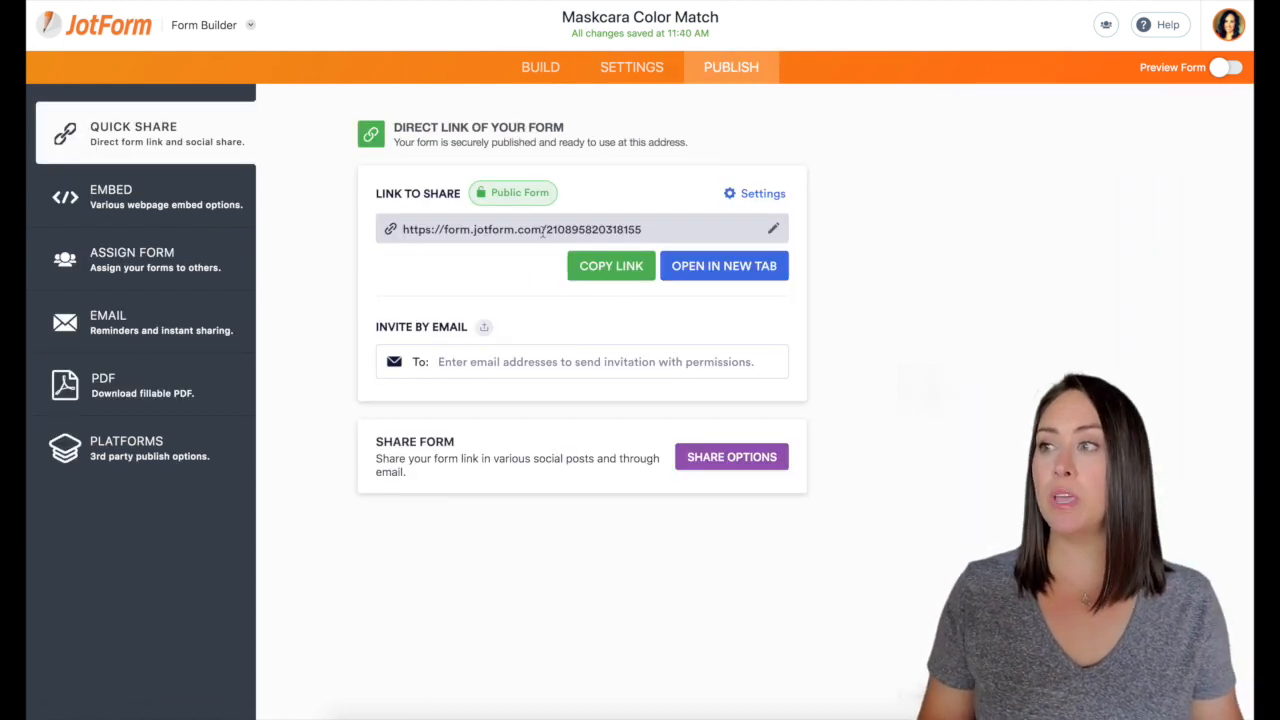